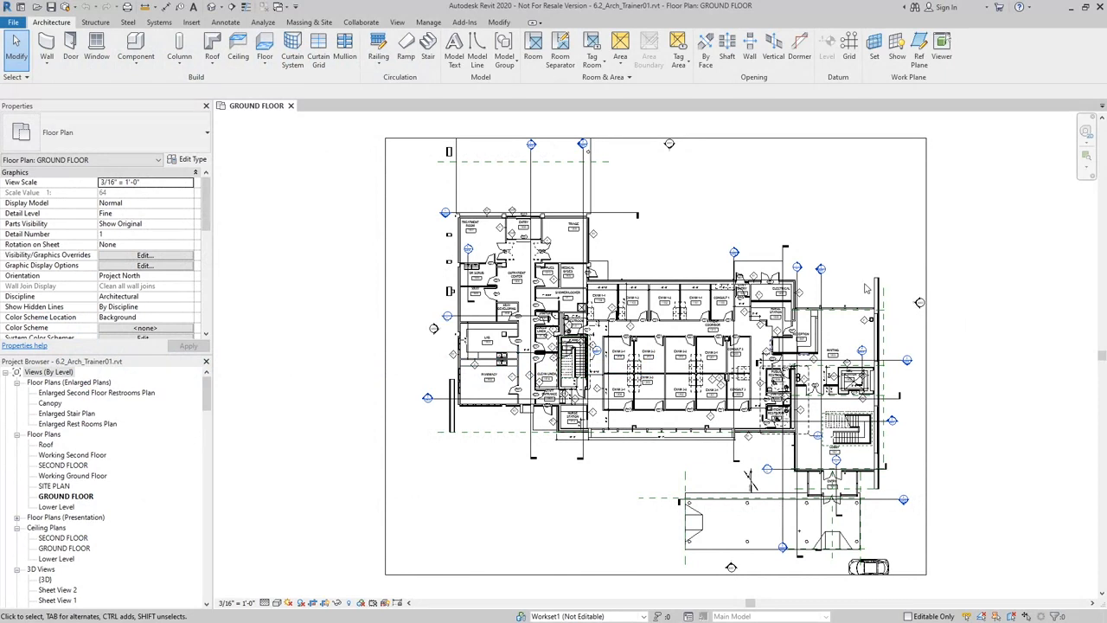
mouse_move(715, 211)
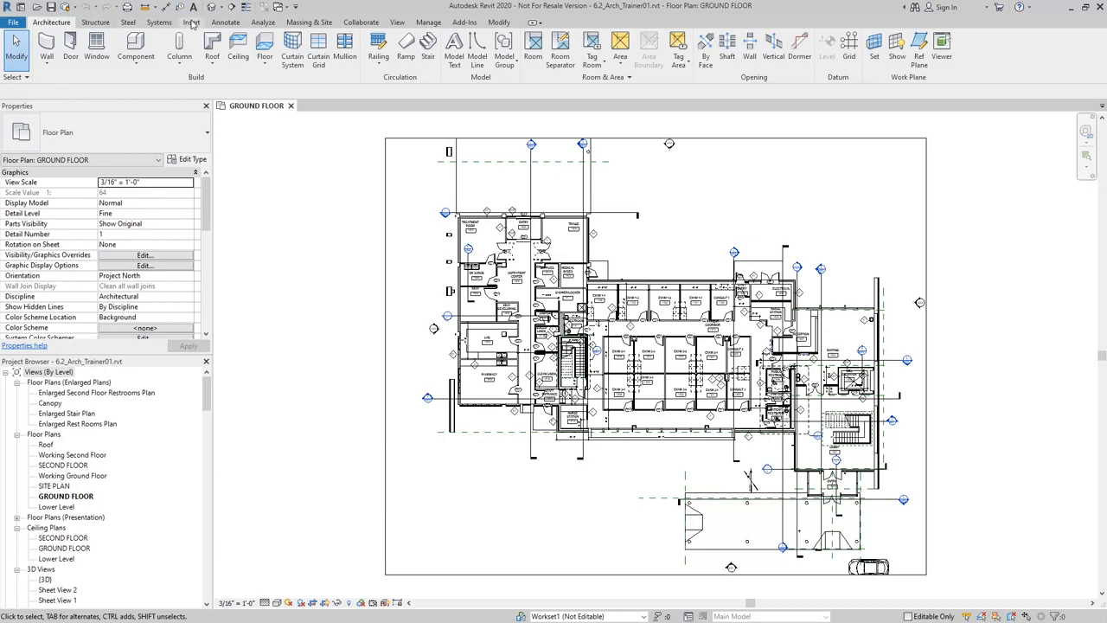
Link 56750_Struct.rvt into the ground floor plan with Auto - Origin to Origin positioning
left_click(182, 21)
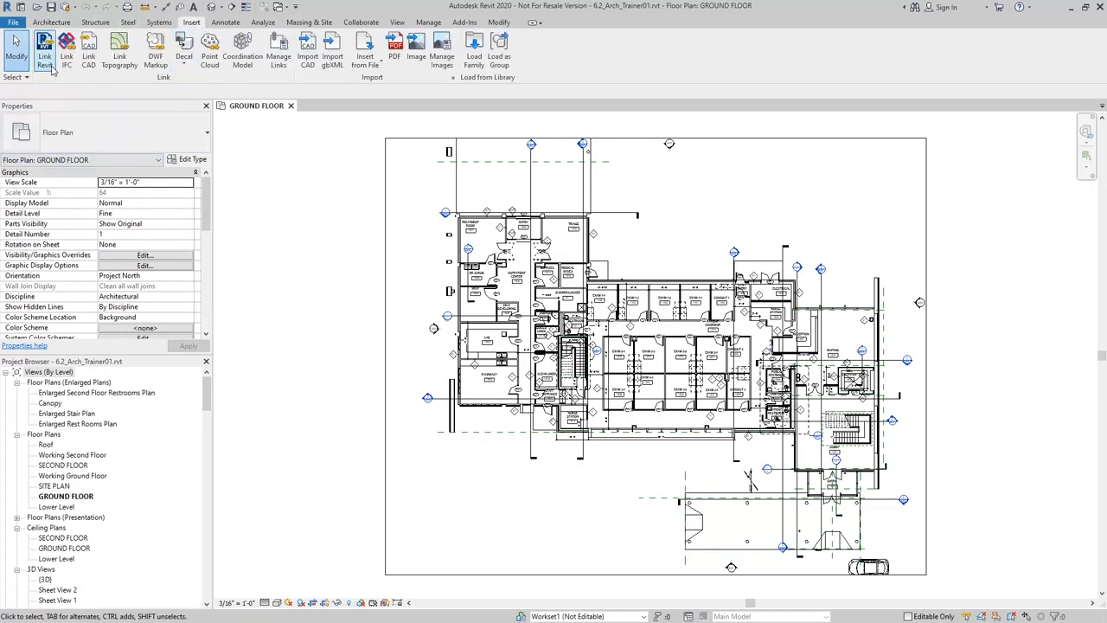
left_click(46, 44)
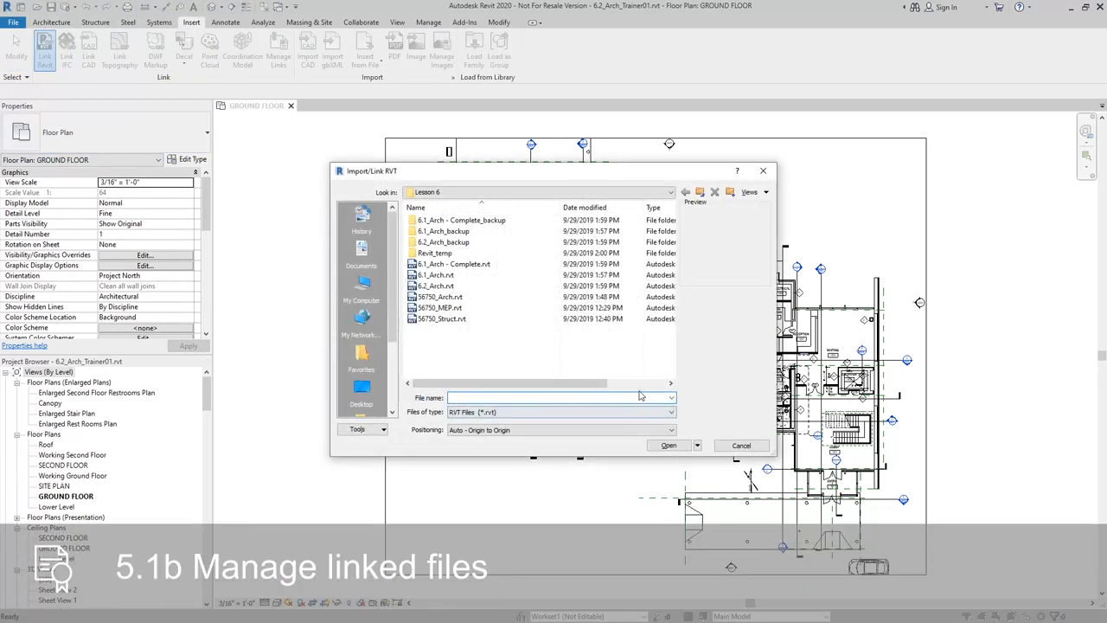
left_click(442, 318)
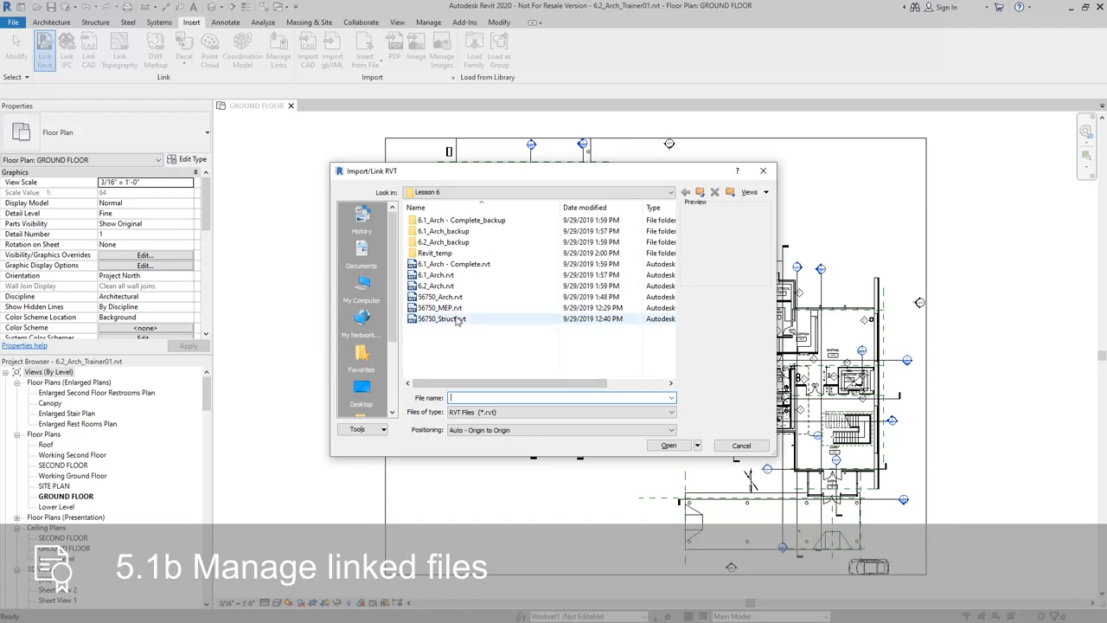
left_click(437, 318)
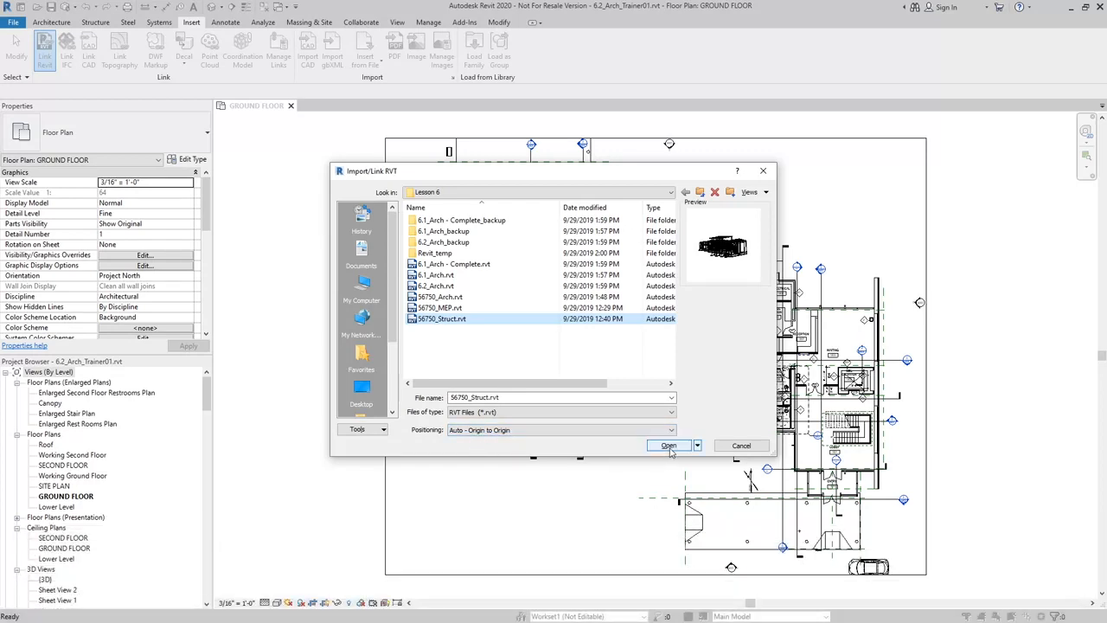
left_click(668, 446)
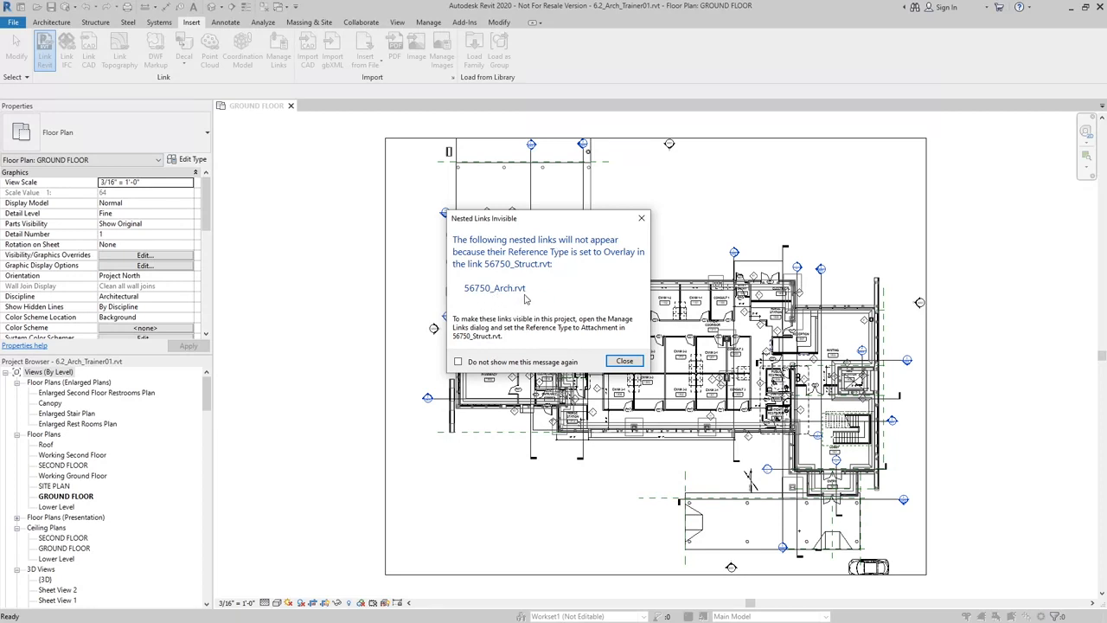
mouse_move(539, 293)
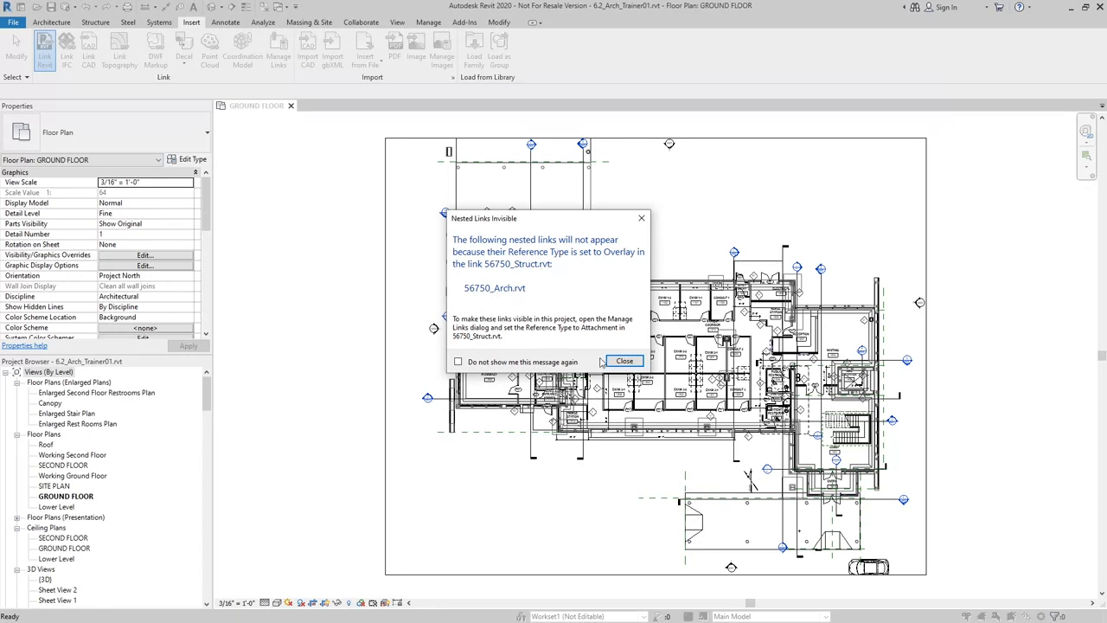
Close the Nested Links Invisible warning and finish placing the structural link
left_click(623, 361)
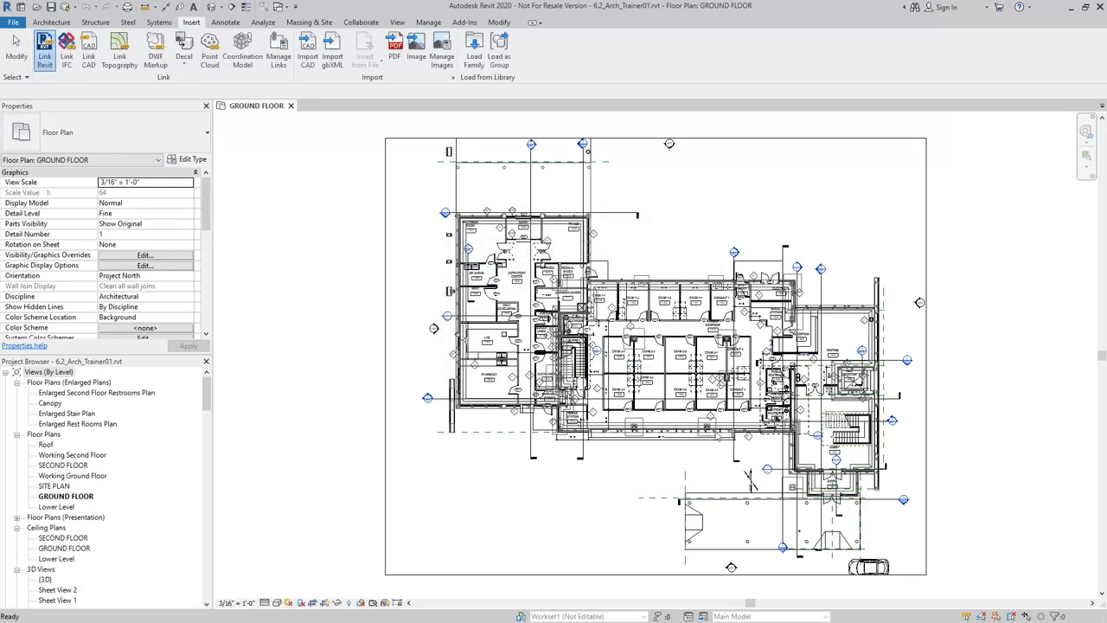
left_click(15, 54)
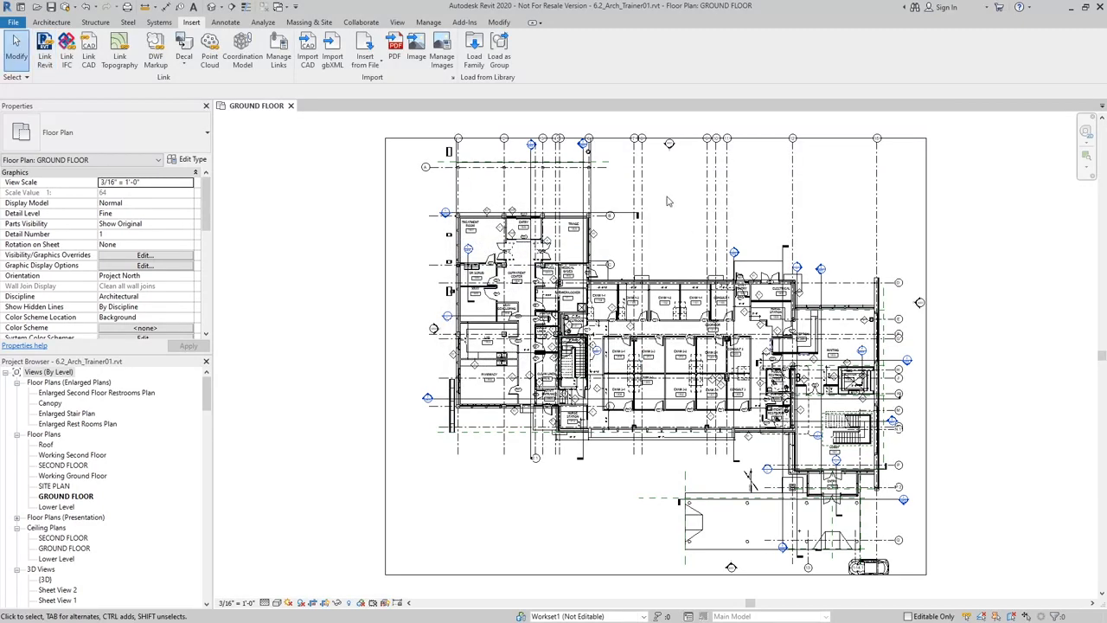
mouse_move(679, 195)
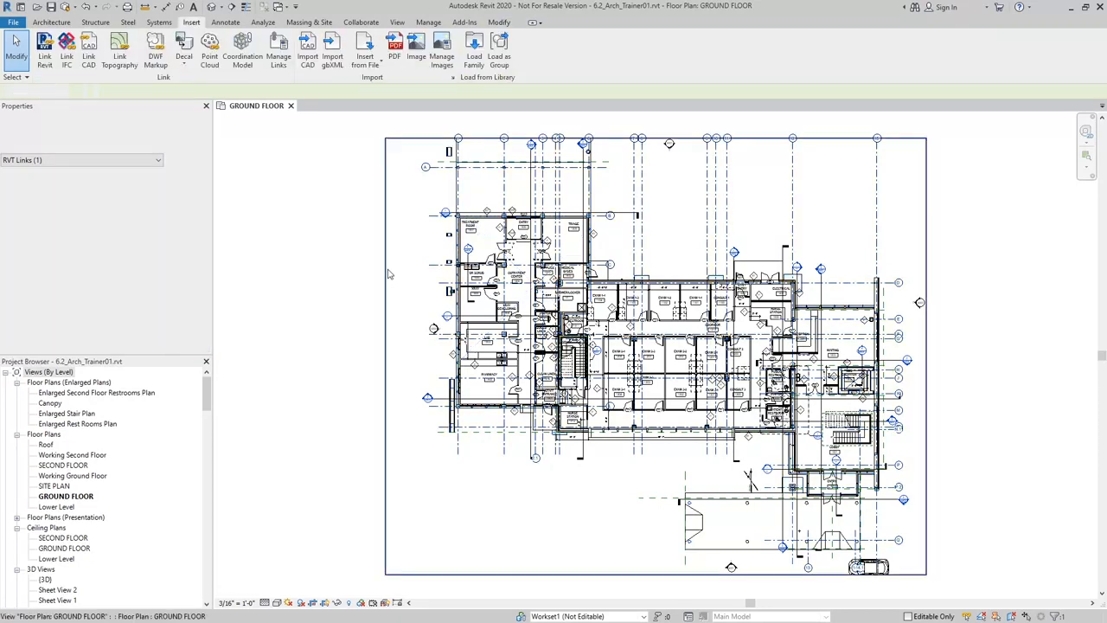
left_click(389, 274)
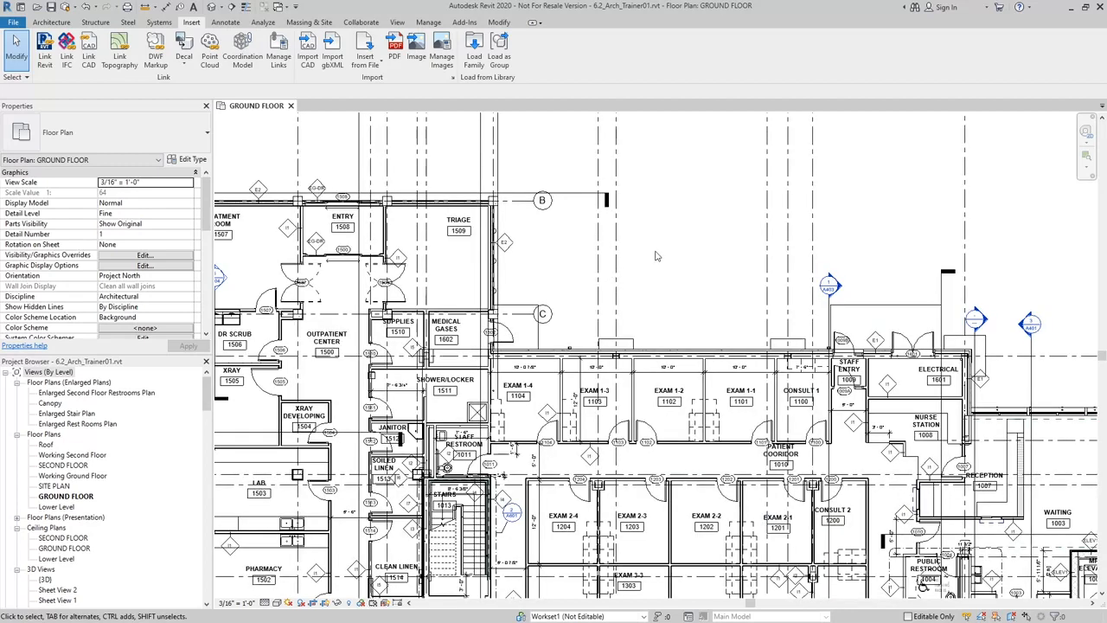
left_click(709, 355)
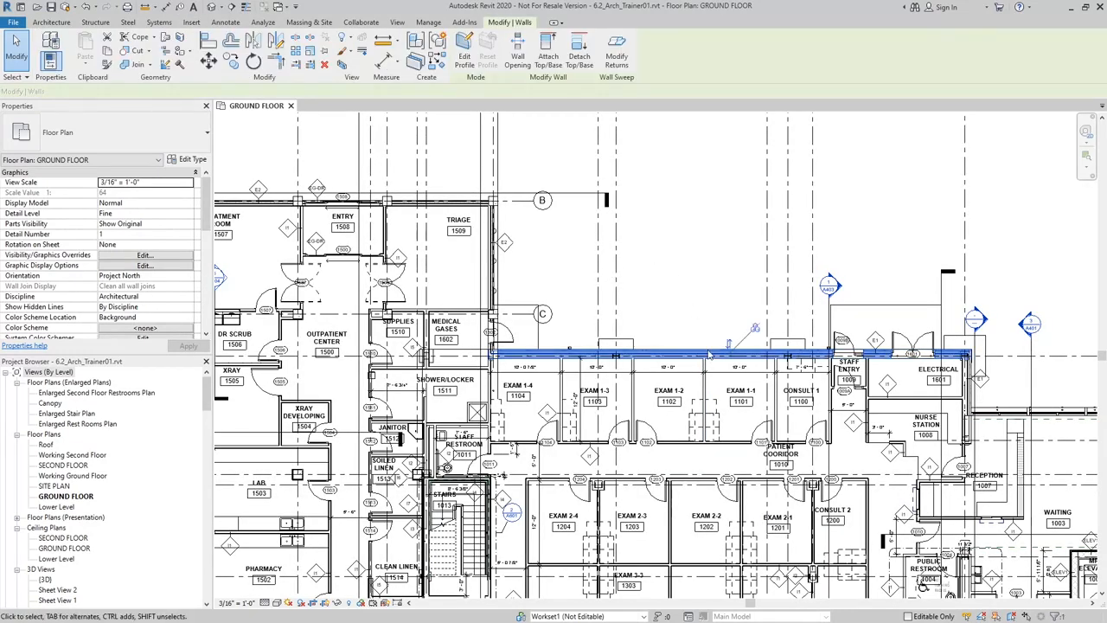
left_click(707, 352)
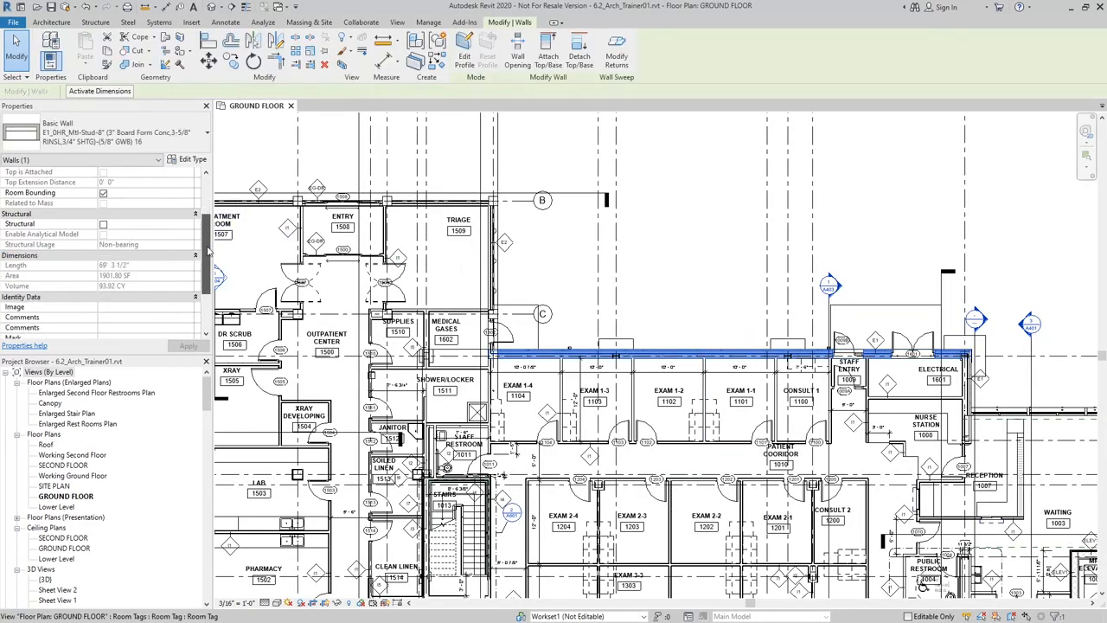
scroll("down", 3)
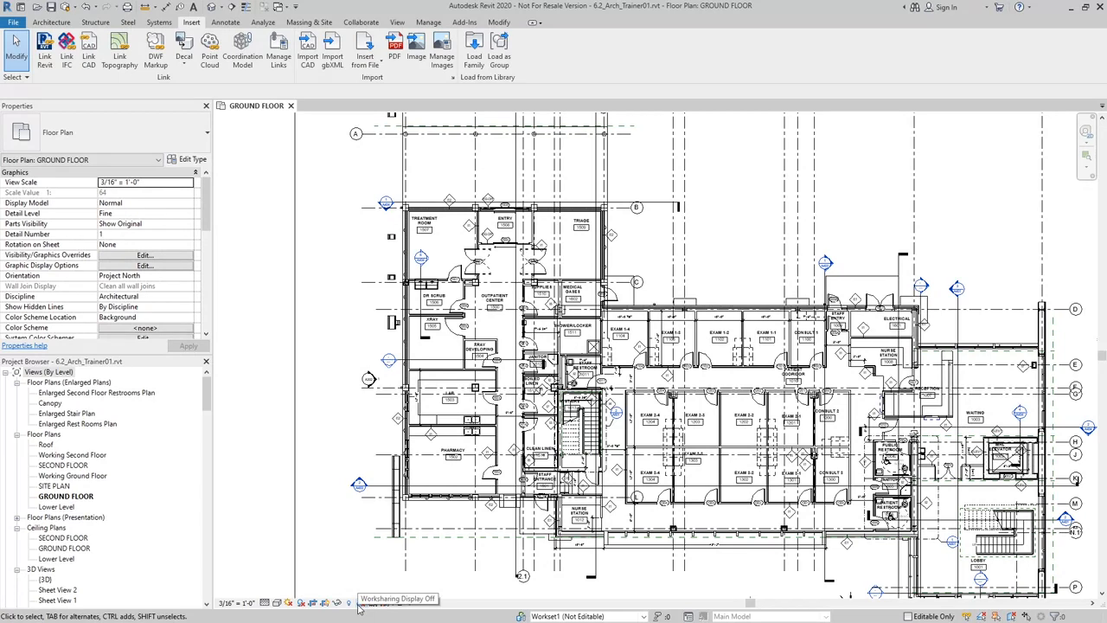
Open and close the Worksharing Display options on the View Control Bar
left_click(359, 605)
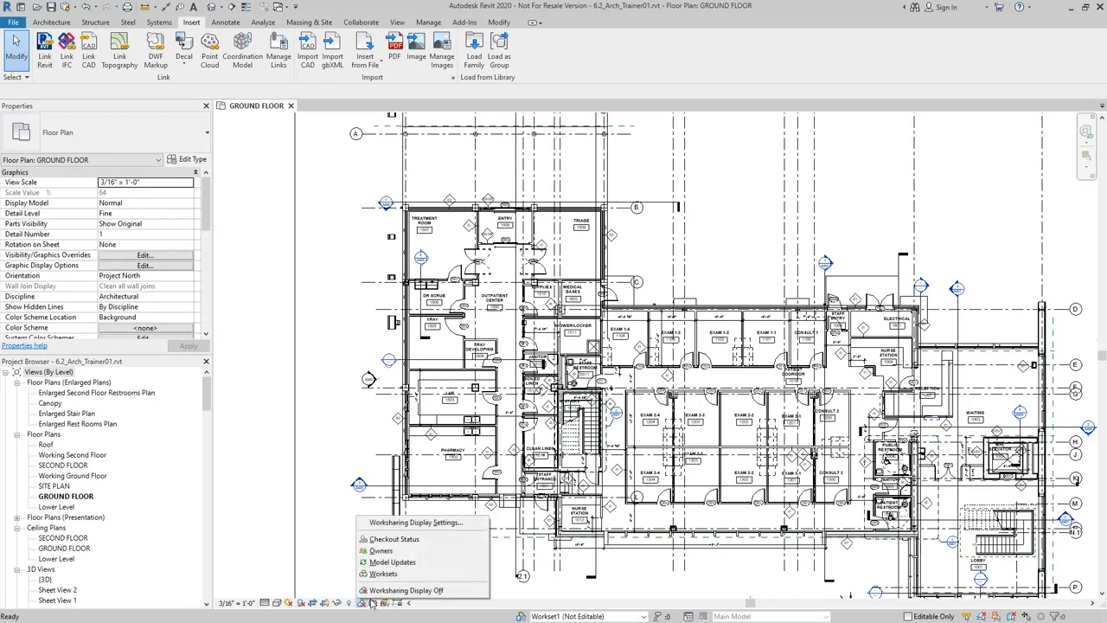
mouse_move(392, 562)
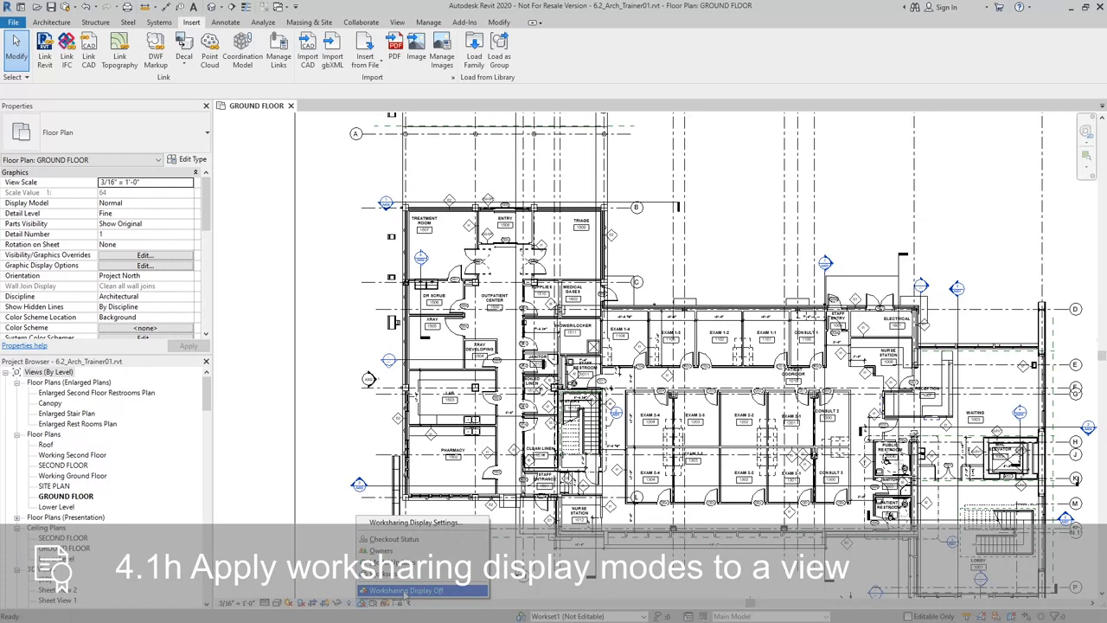
left_click(405, 587)
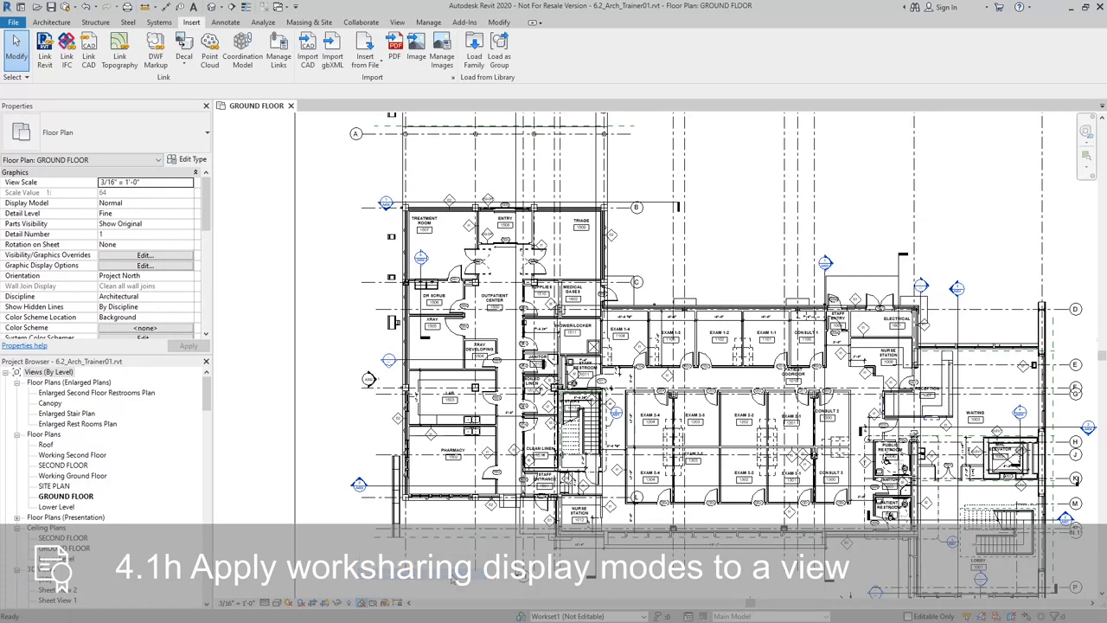
mouse_move(289, 453)
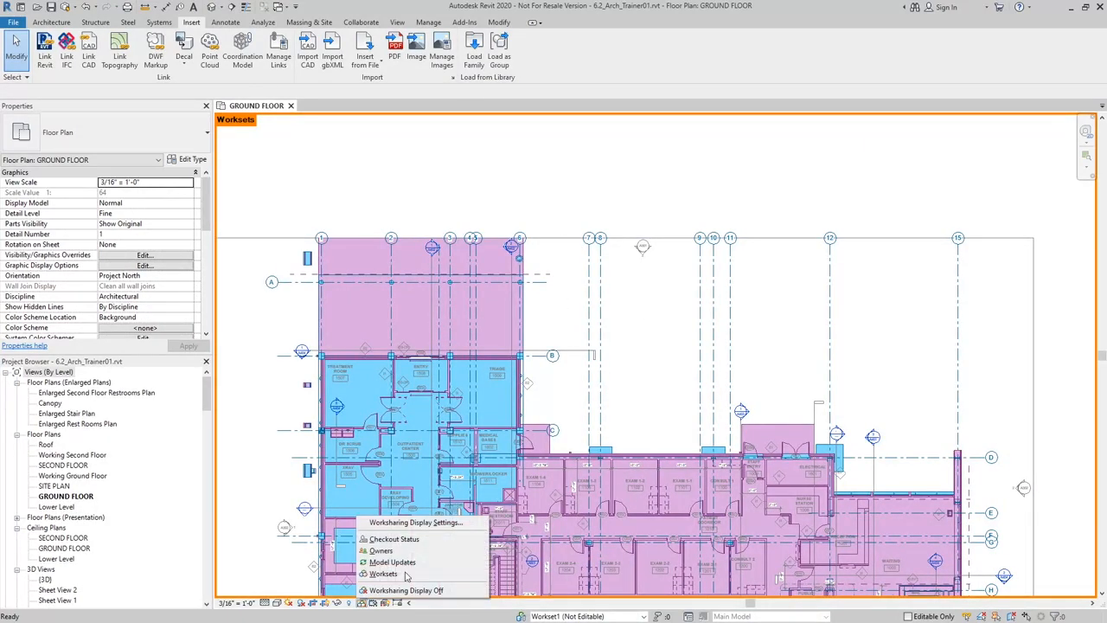
Turn off workset colors for Shared Levels and Grids and Workset1, keeping Link - Structural colored
left_click(405, 524)
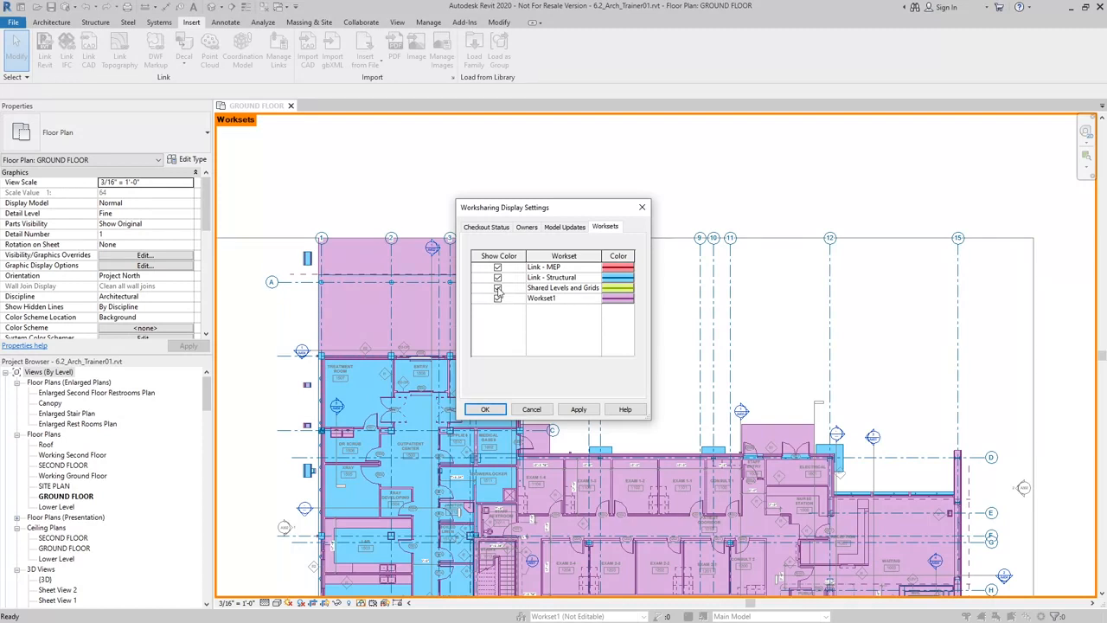
left_click(498, 287)
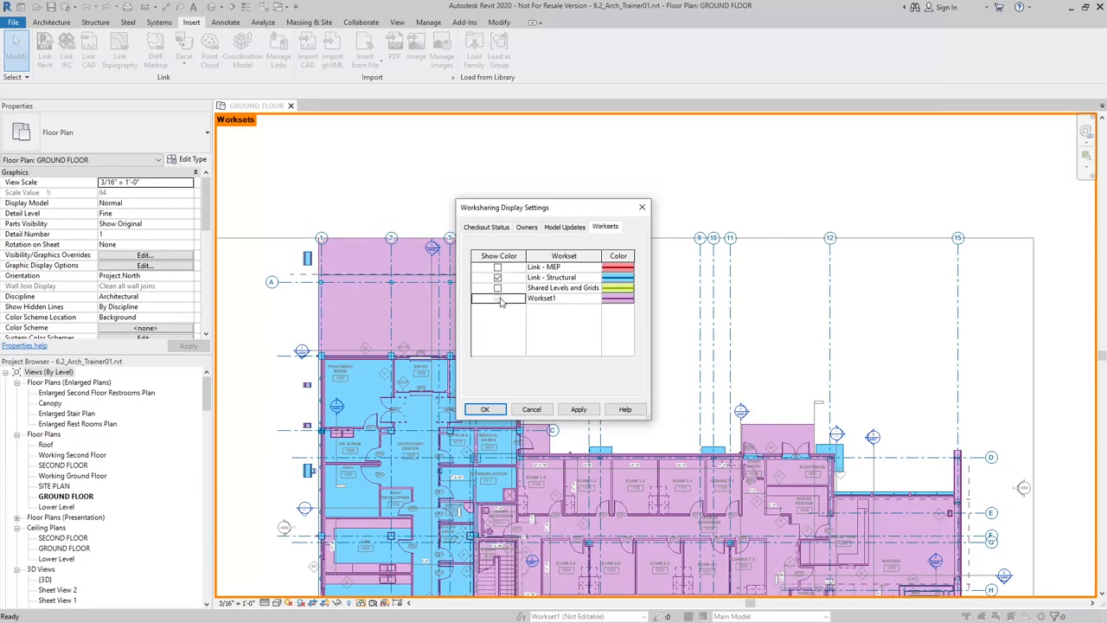
left_click(498, 277)
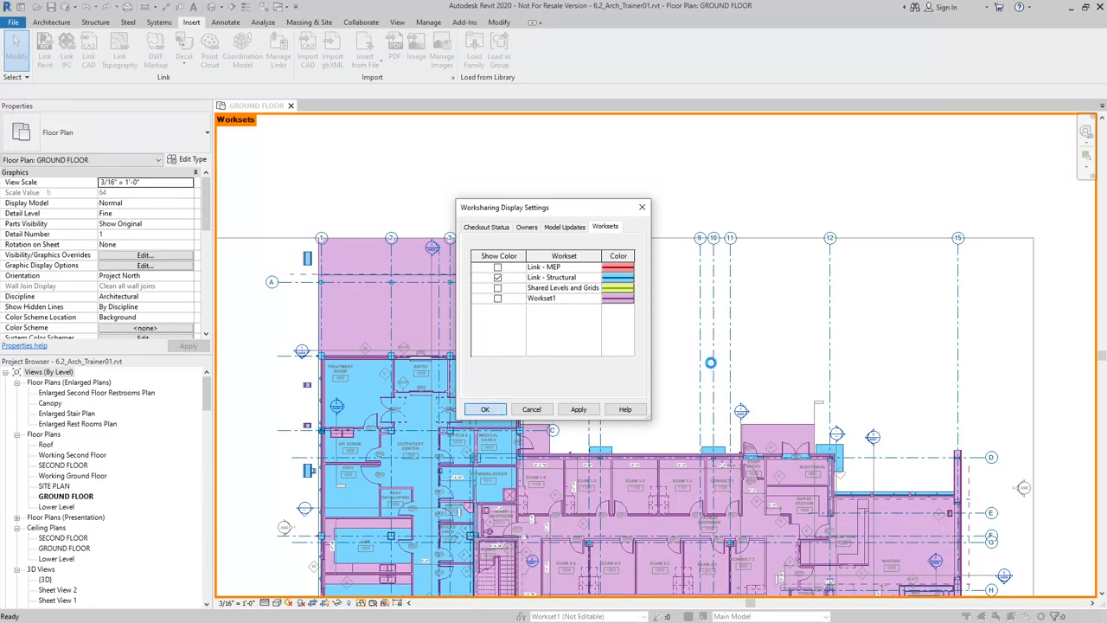
left_click(486, 410)
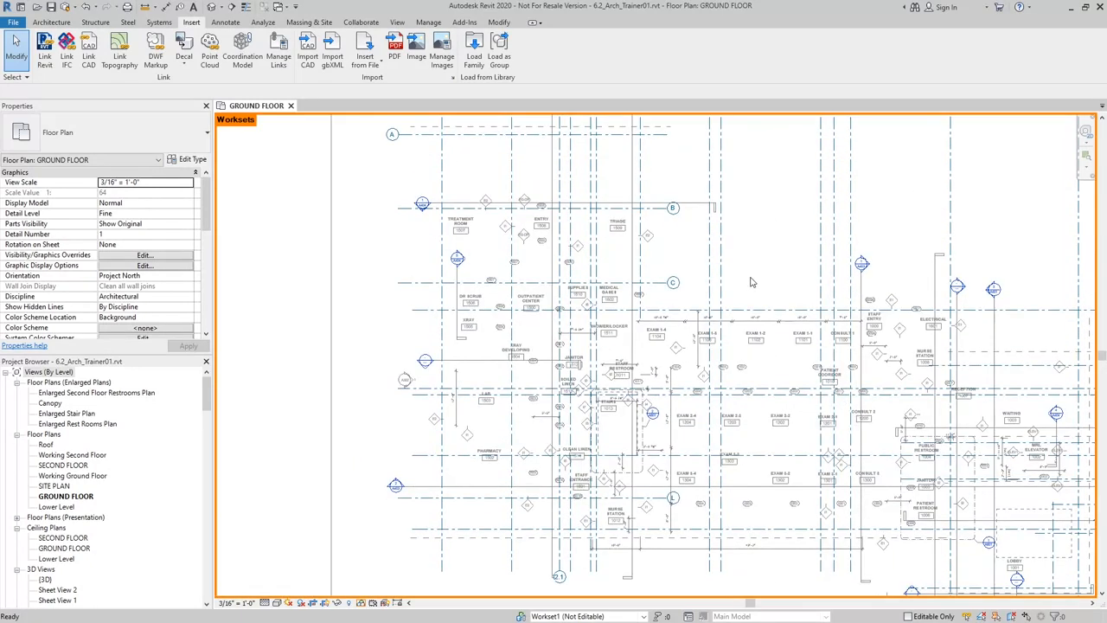
left_click(363, 601)
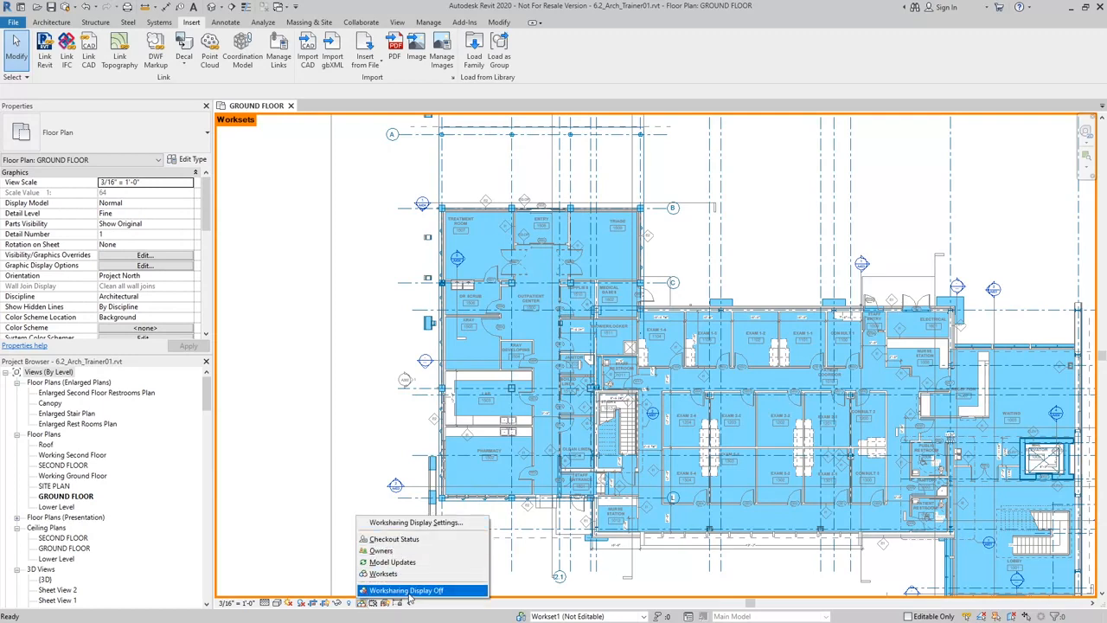
Switch Worksharing Display off for the ground floor plan
left_click(401, 590)
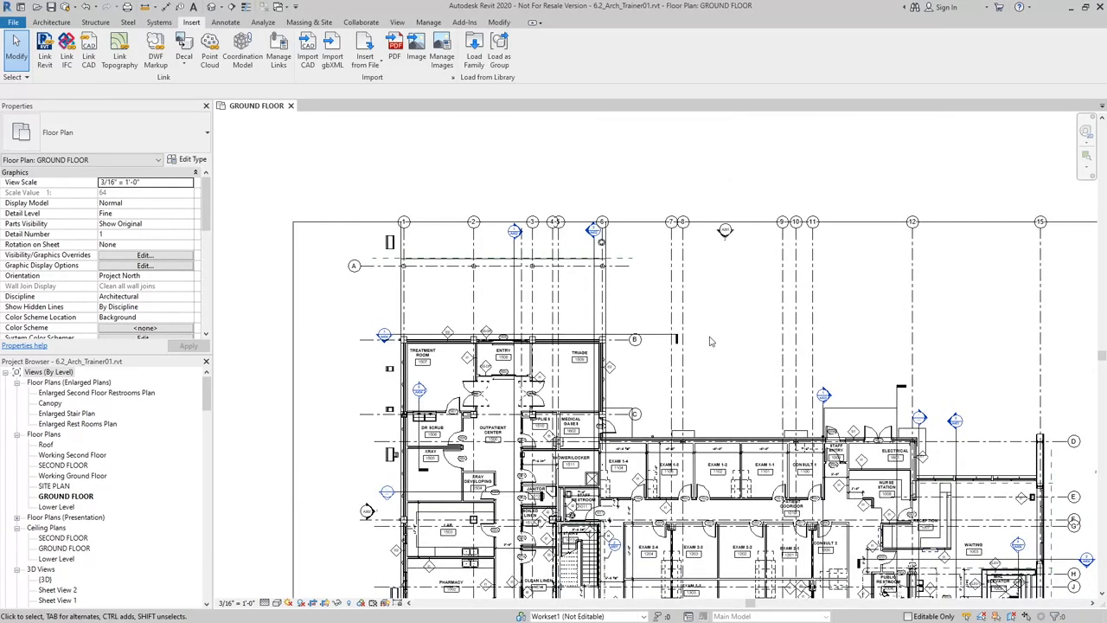
mouse_move(661, 240)
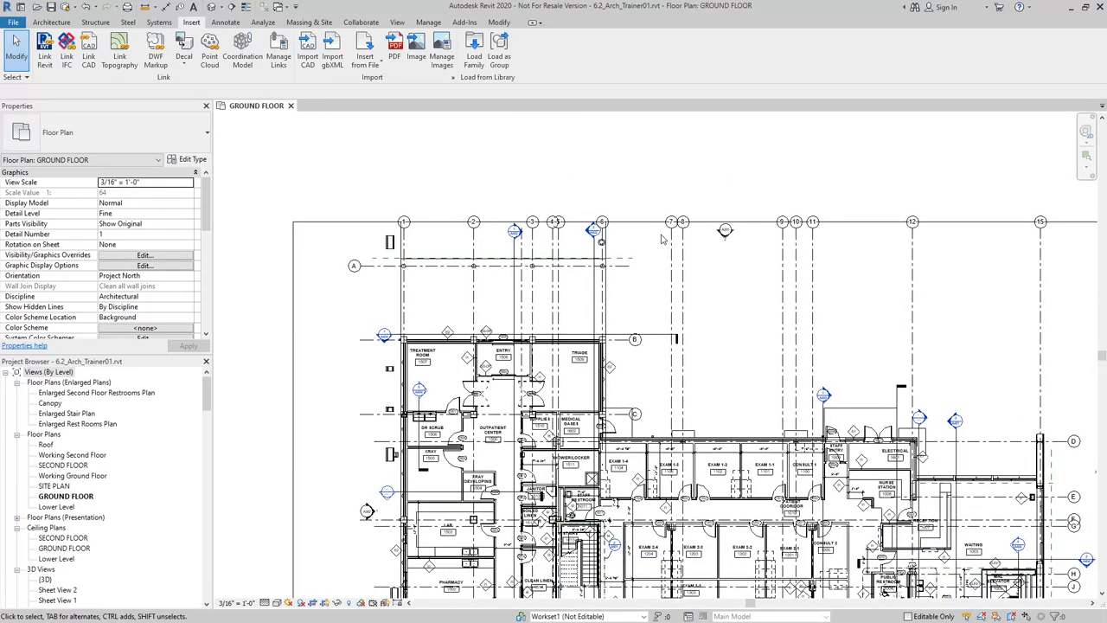
Select the 56750_Struct.rvt link and switch to the Collaborate ribbon
left_click(663, 233)
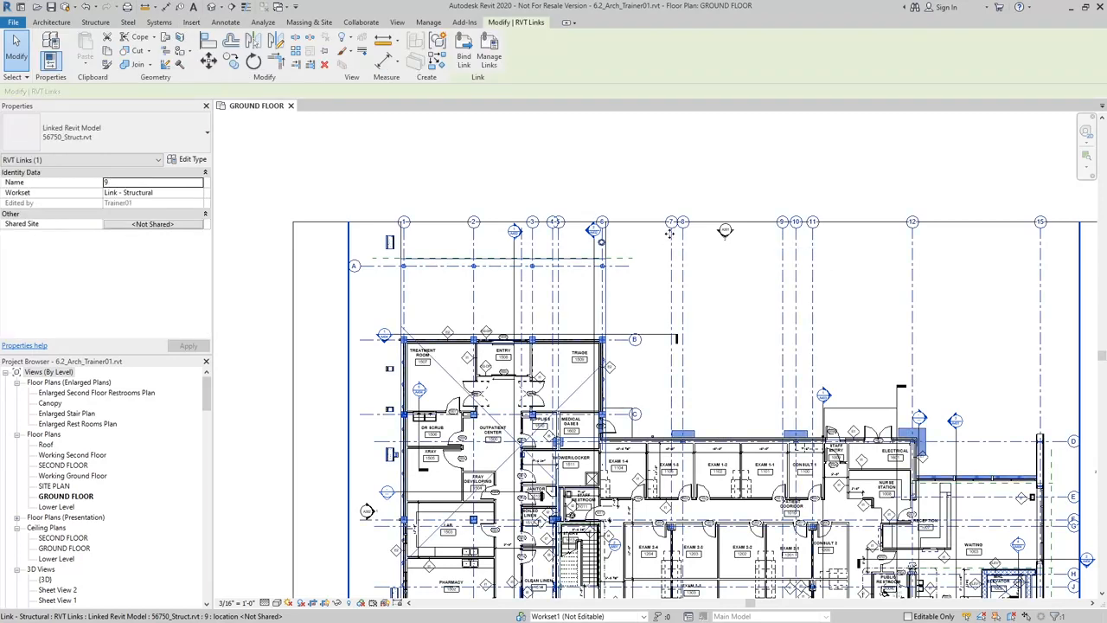
mouse_move(682, 348)
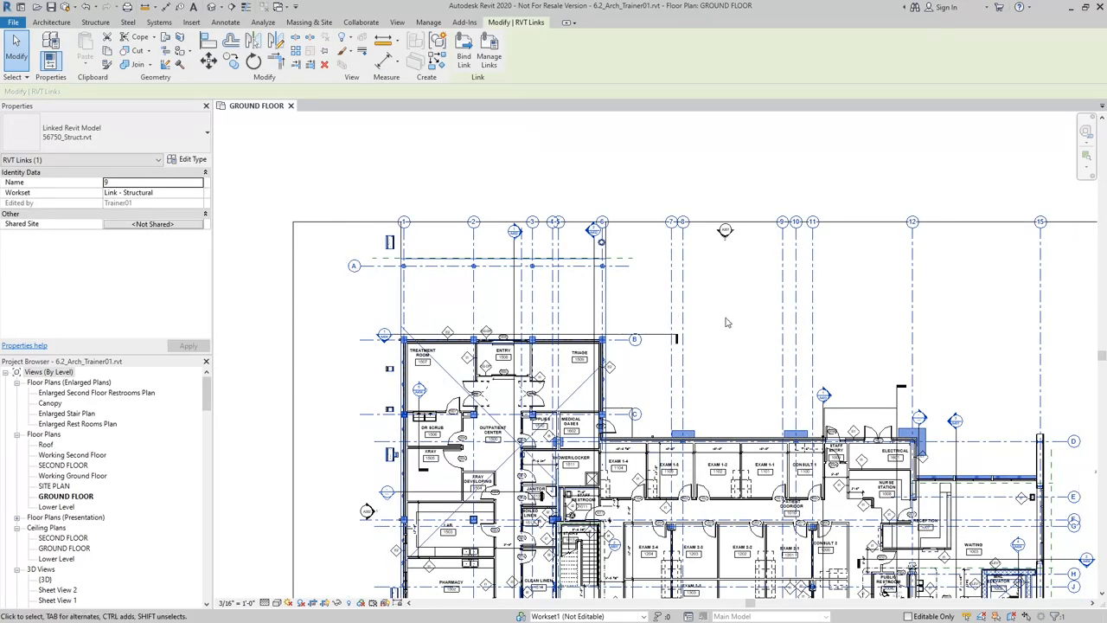
mouse_move(601, 106)
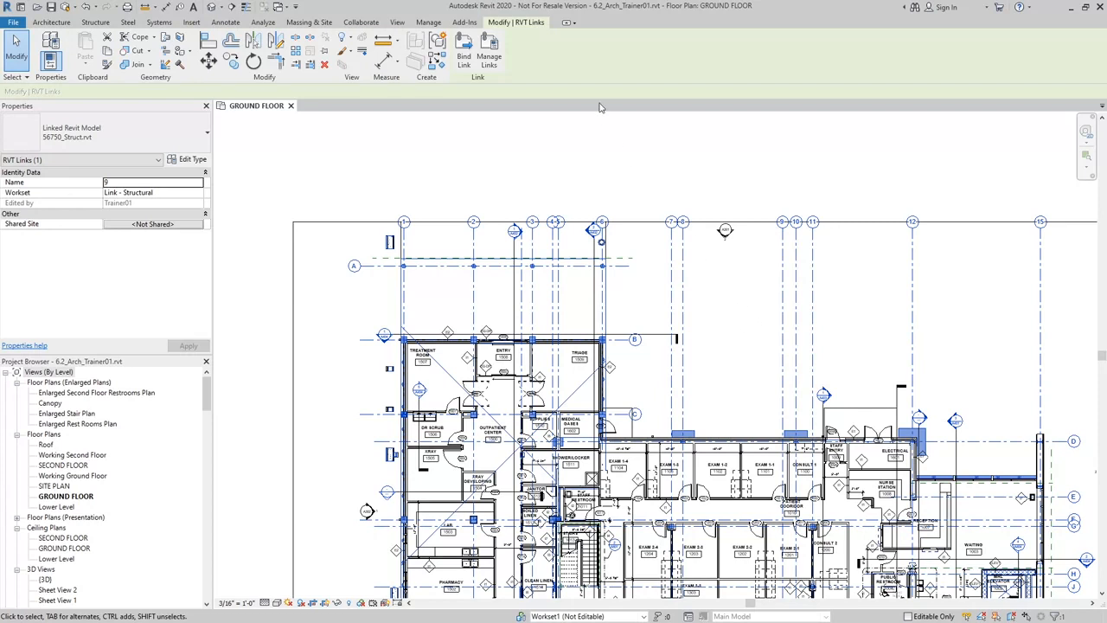
left_click(360, 22)
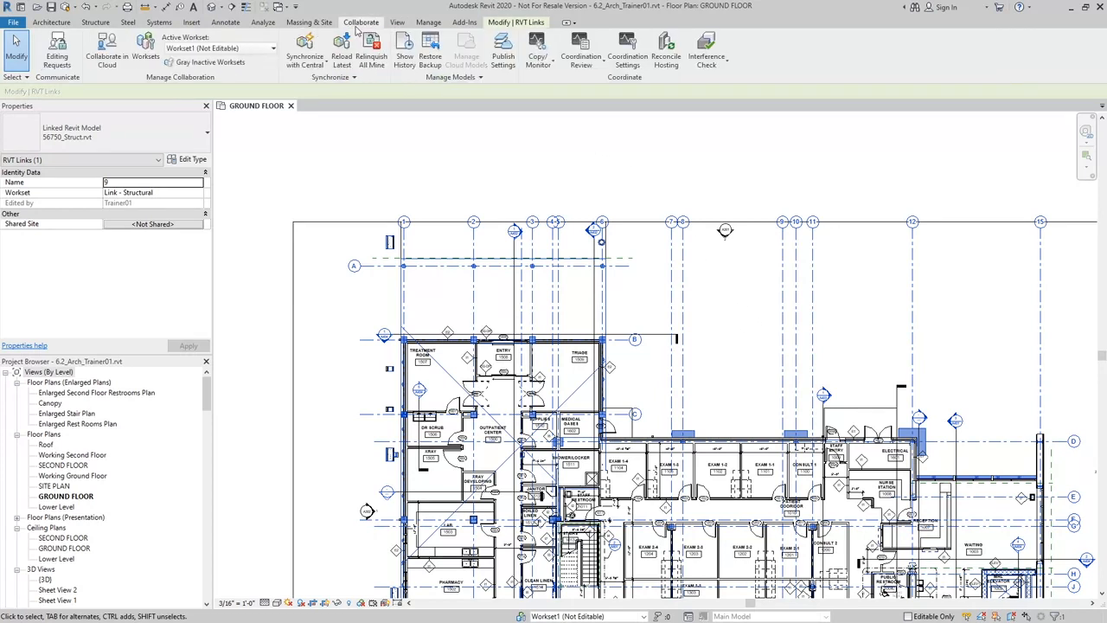
mouse_move(391, 10)
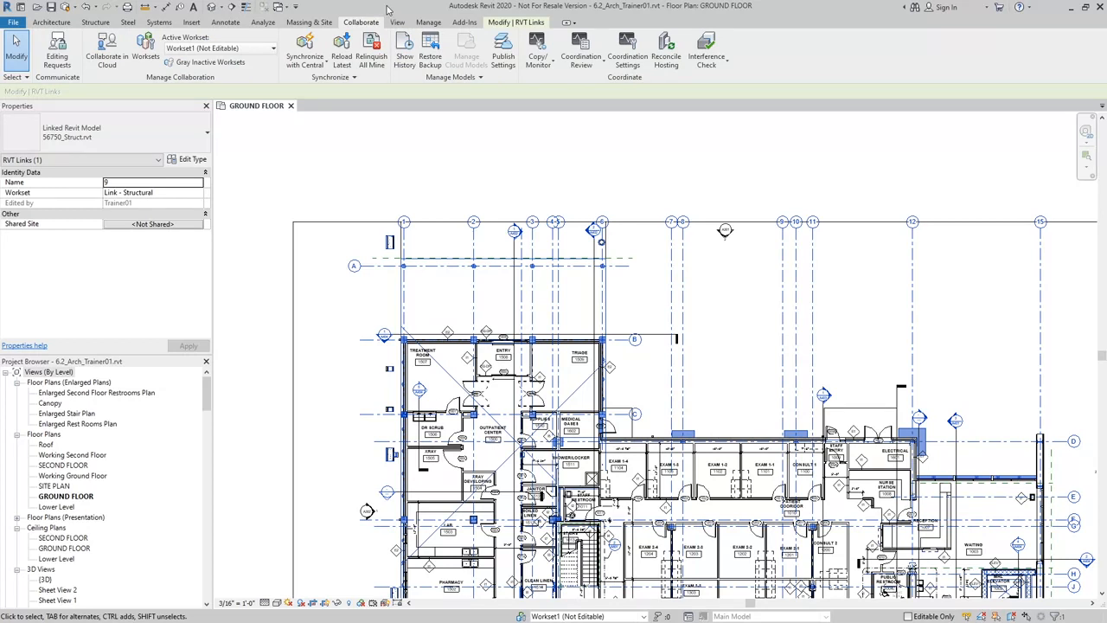
mouse_move(720, 279)
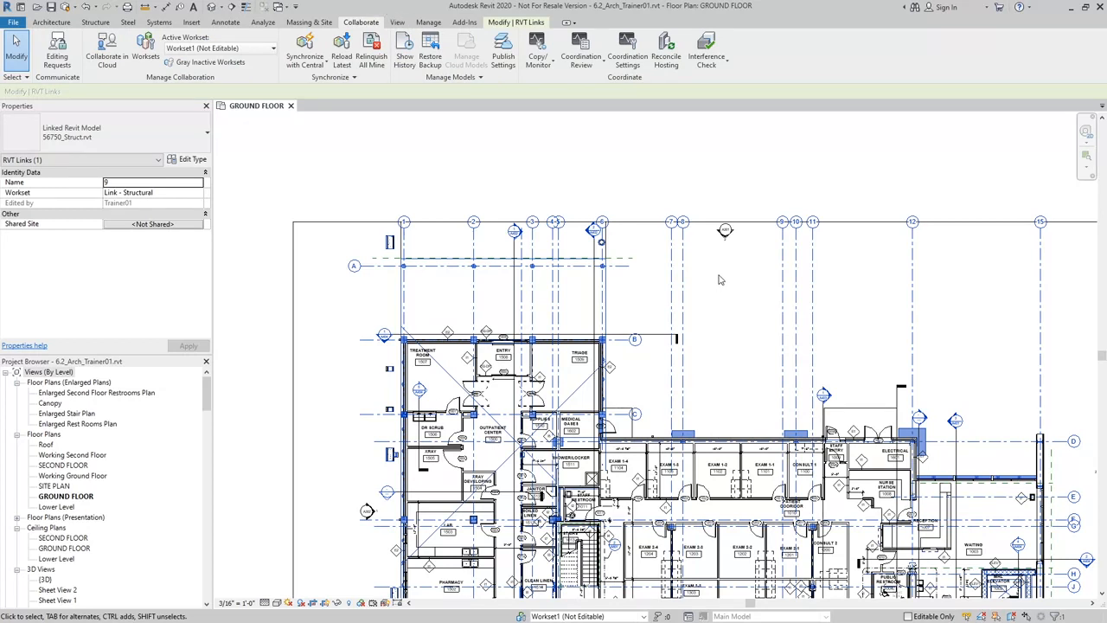
mouse_move(724, 277)
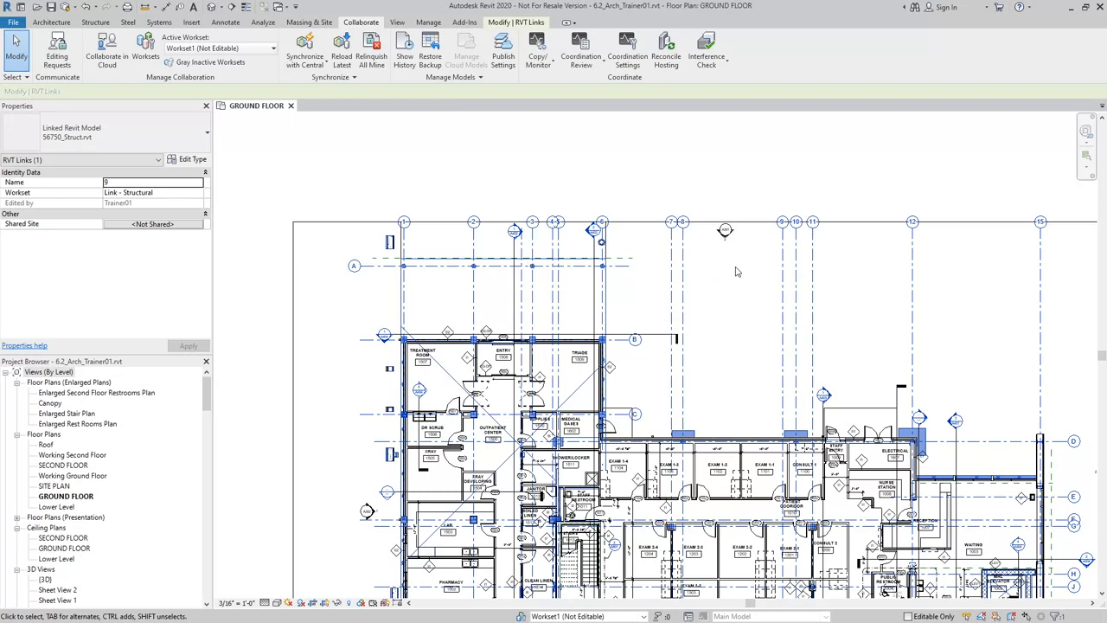
mouse_move(725, 275)
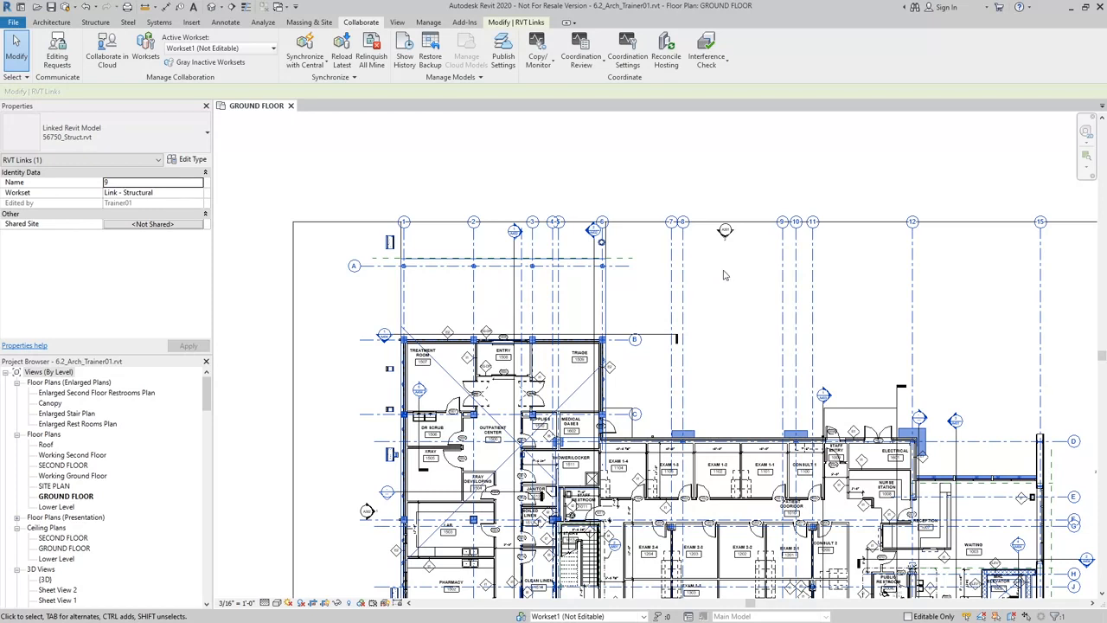
mouse_move(723, 273)
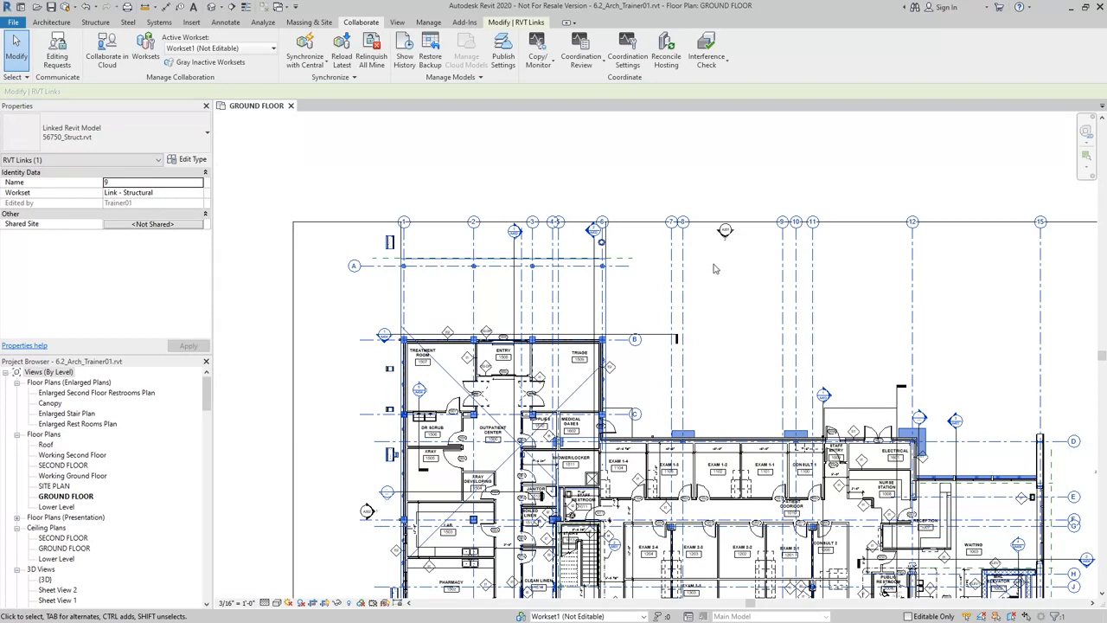
mouse_move(712, 274)
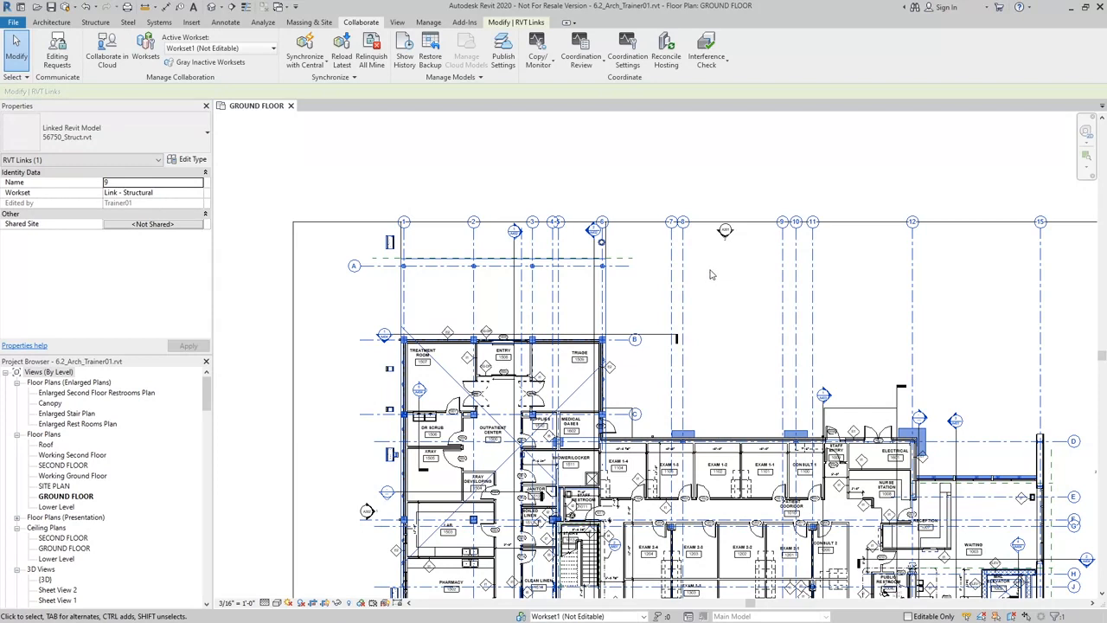
mouse_move(716, 272)
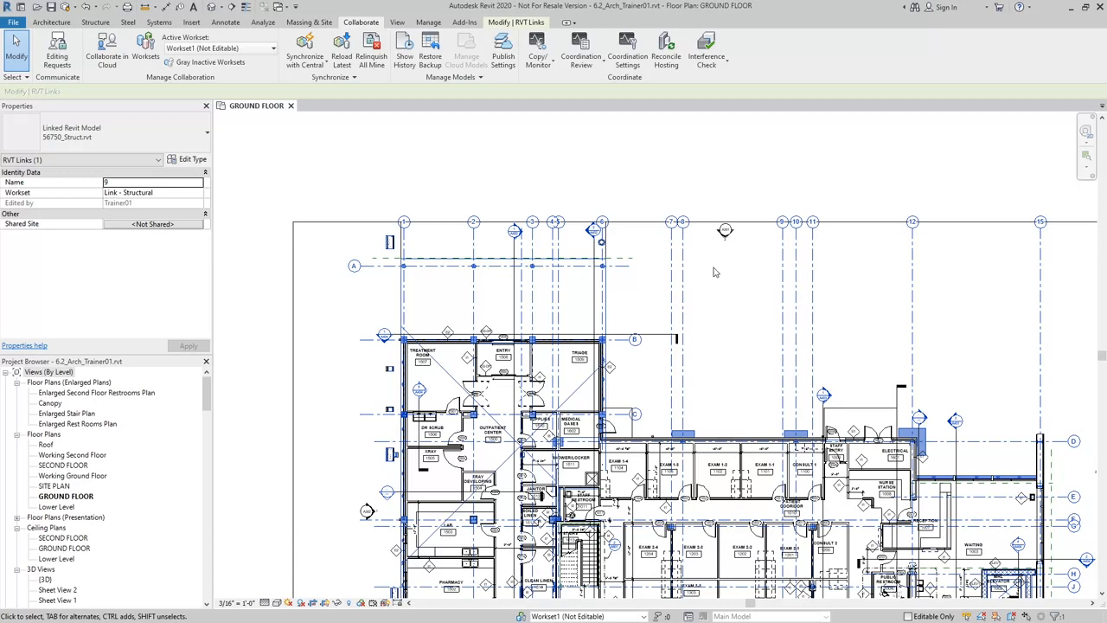
mouse_move(778, 313)
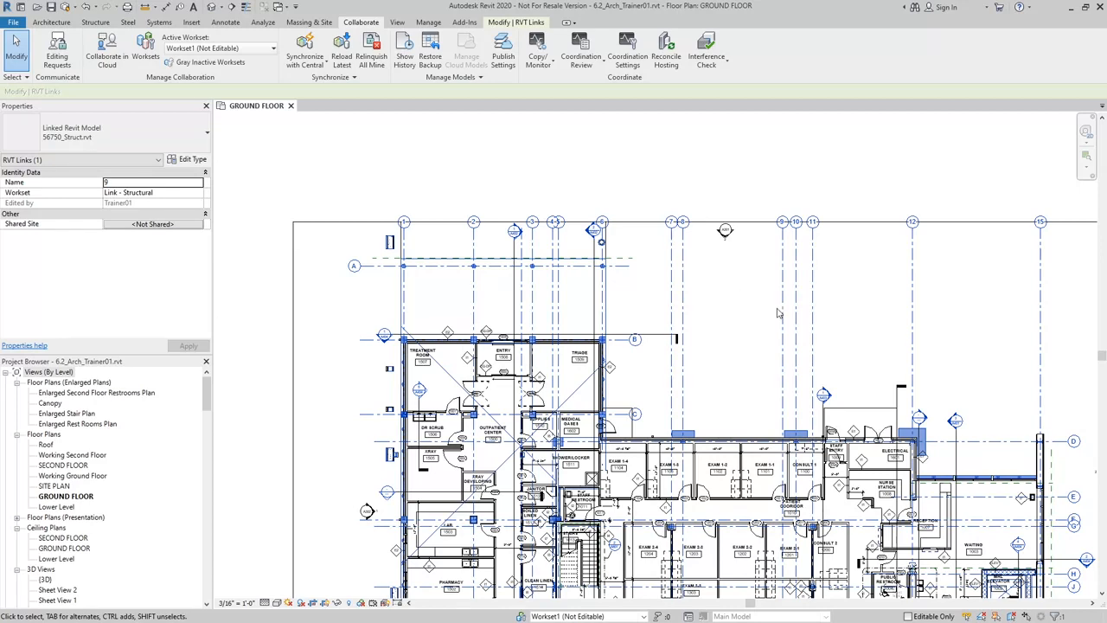
mouse_move(538, 48)
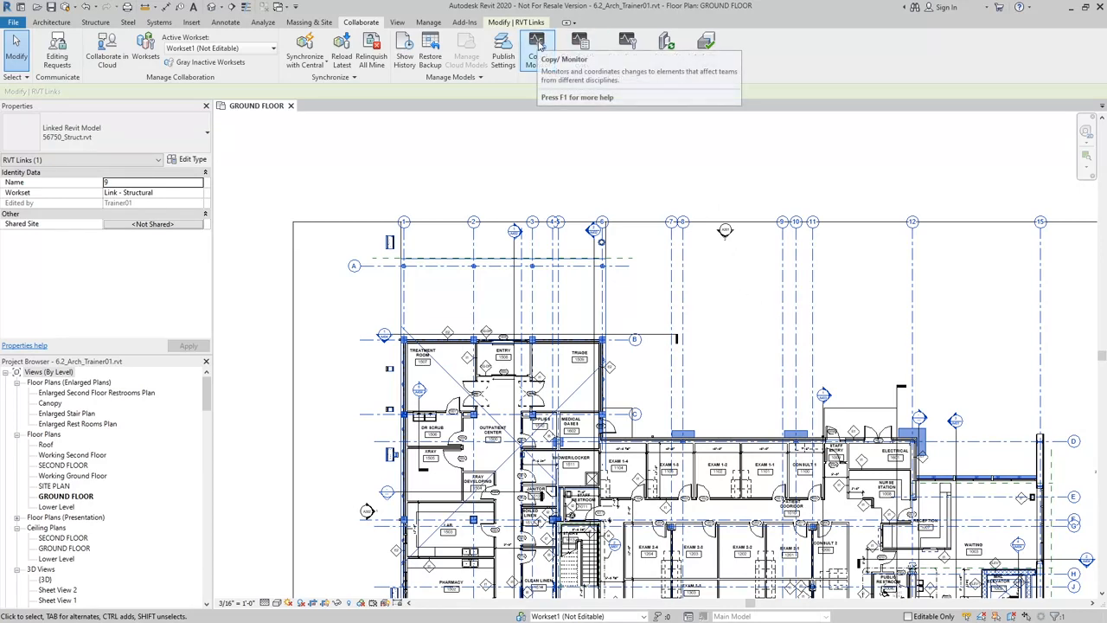
Copy/Monitor grids A and 2 from the structural link, then finish and inspect grid 2
left_click(538, 48)
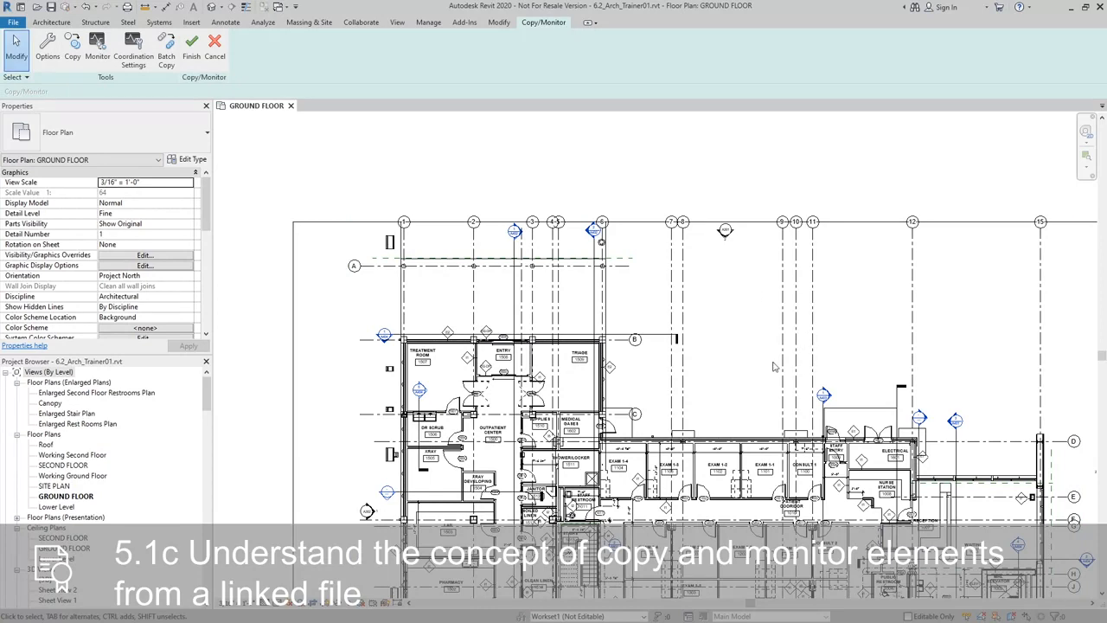
mouse_move(84, 41)
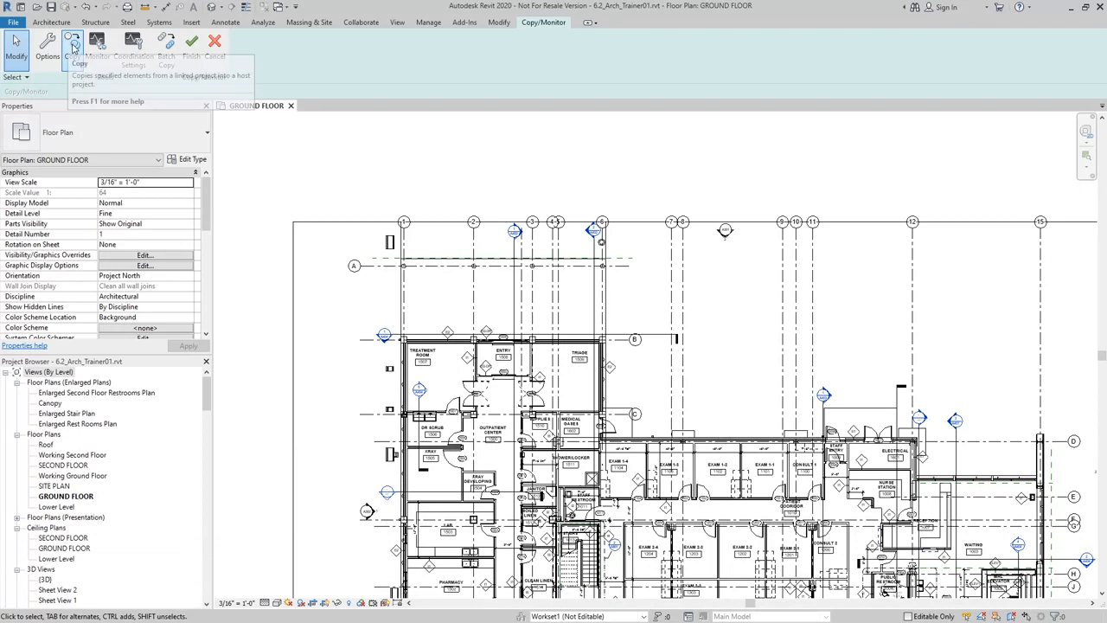
left_click(87, 42)
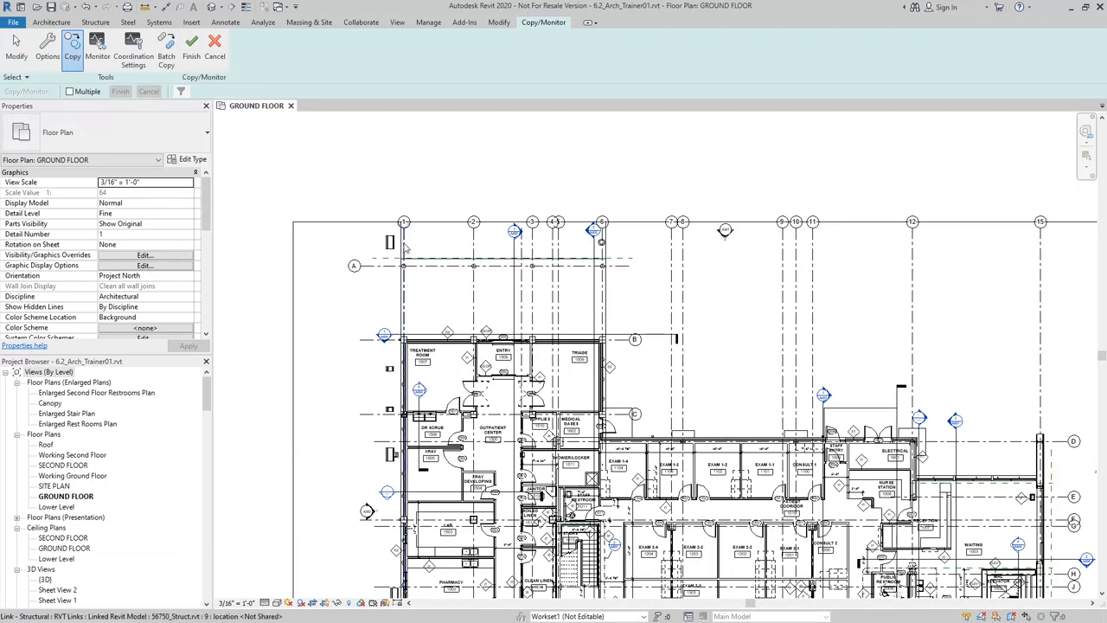
mouse_move(473, 246)
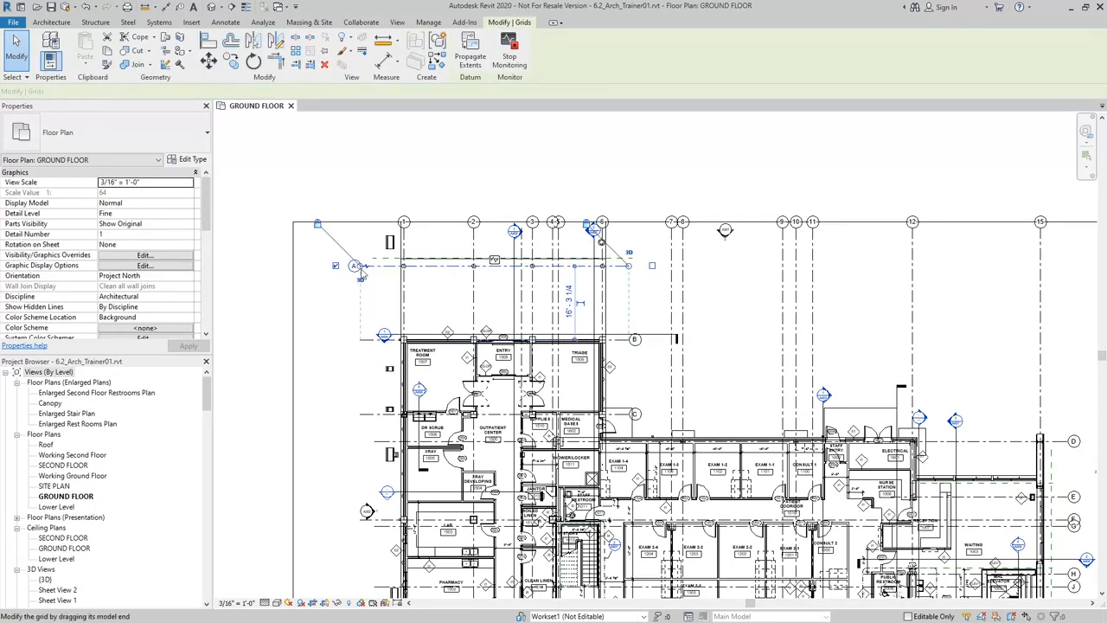
left_click(356, 266)
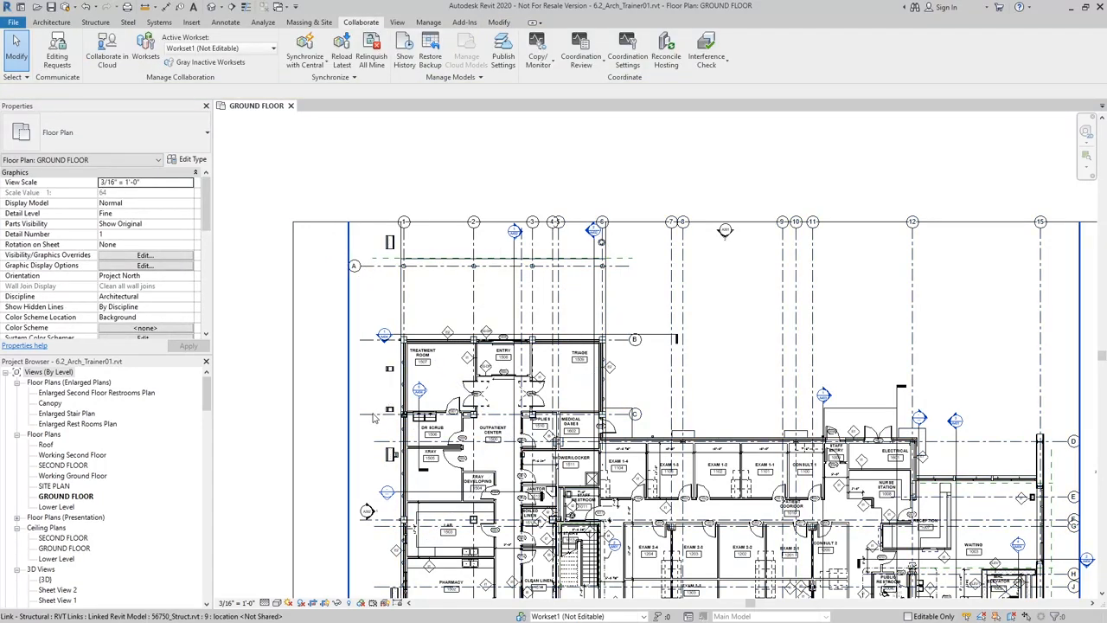
left_click(354, 265)
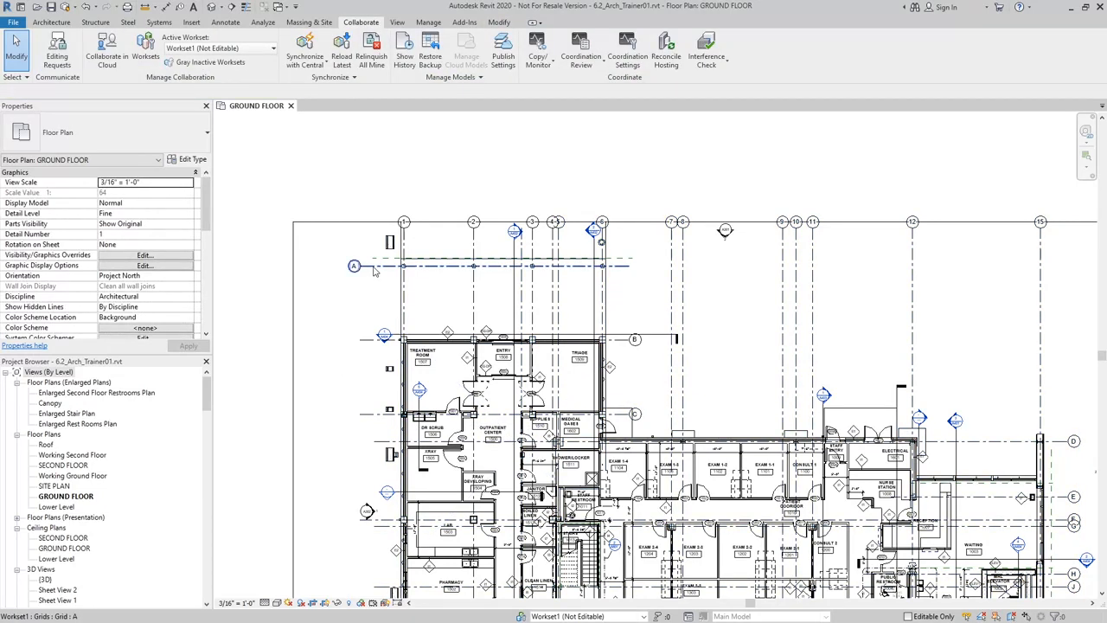
left_click(354, 265)
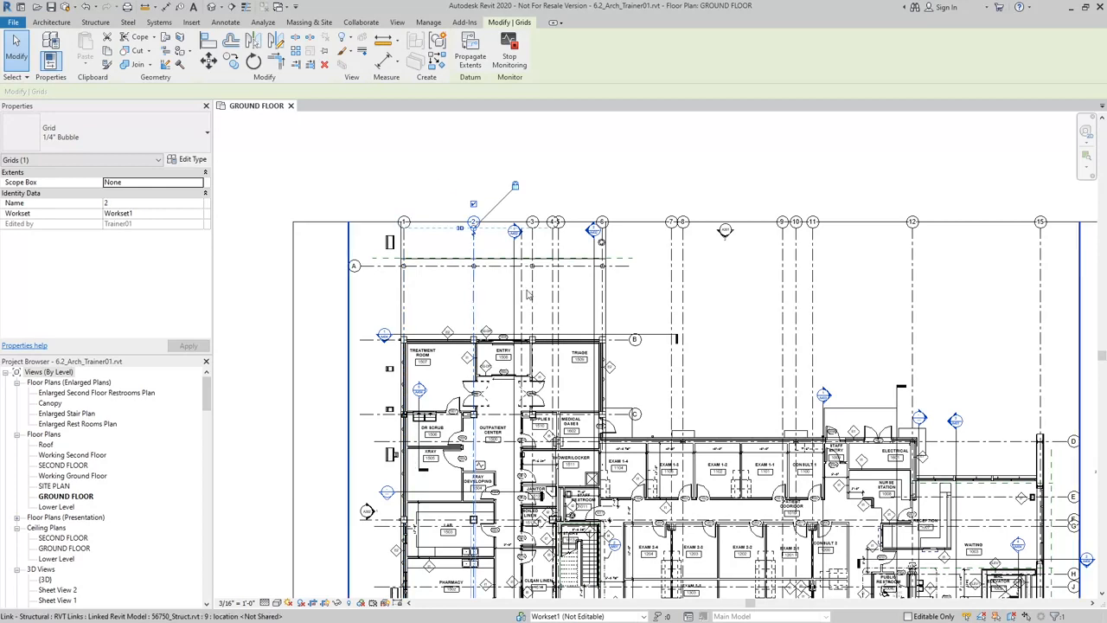
left_click(360, 22)
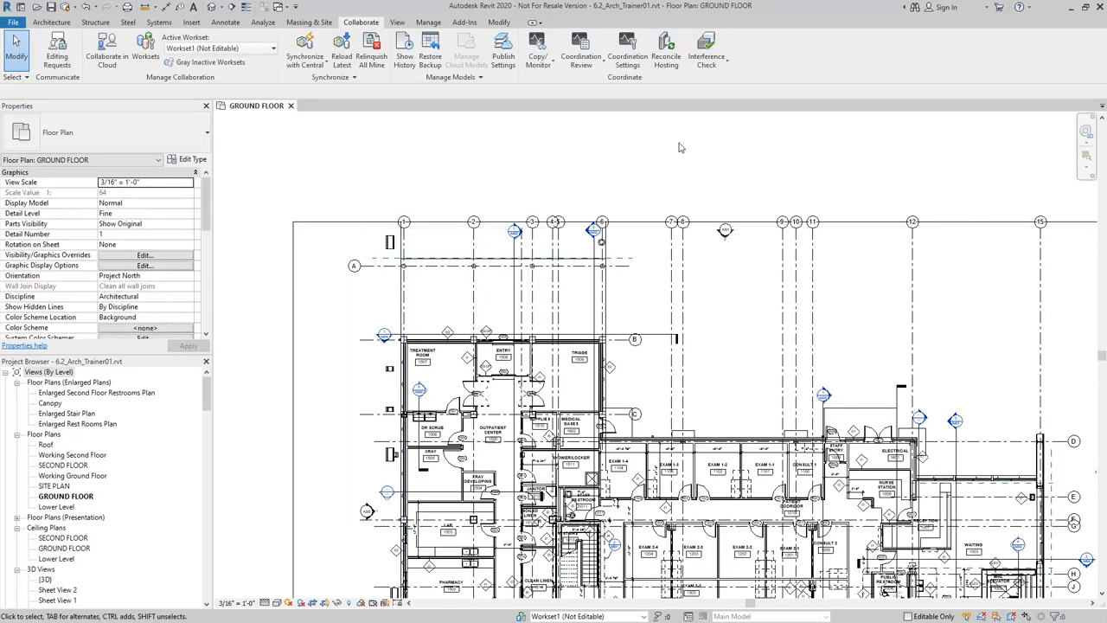
mouse_move(593, 127)
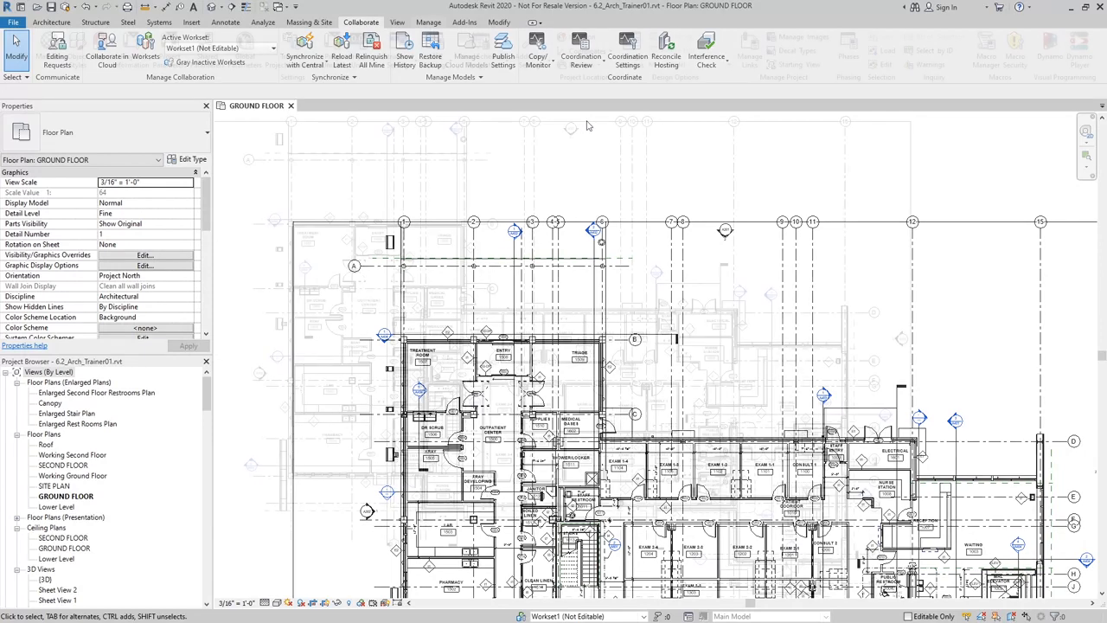
Link 56750_MEP.rvt origin to origin and dismiss the nested links warning
left_click(421, 23)
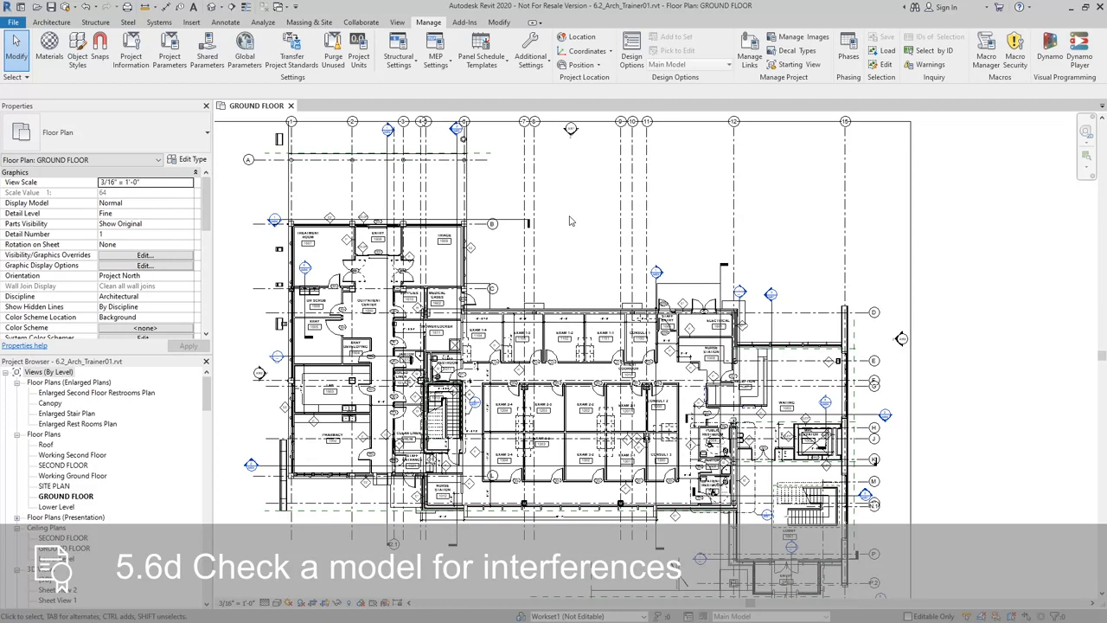
mouse_move(557, 183)
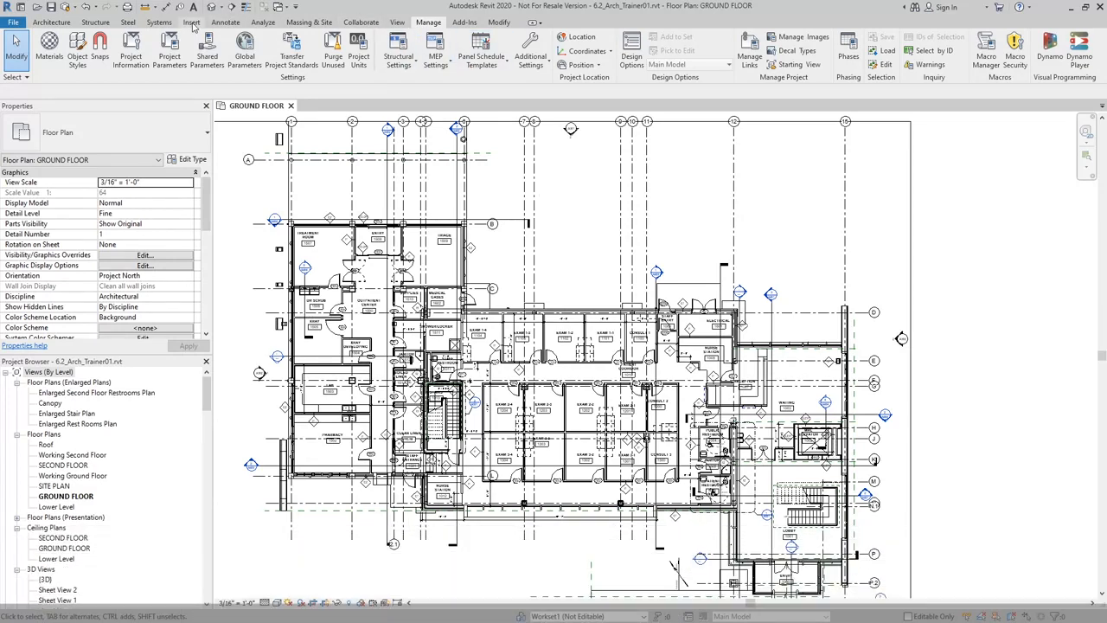
left_click(182, 22)
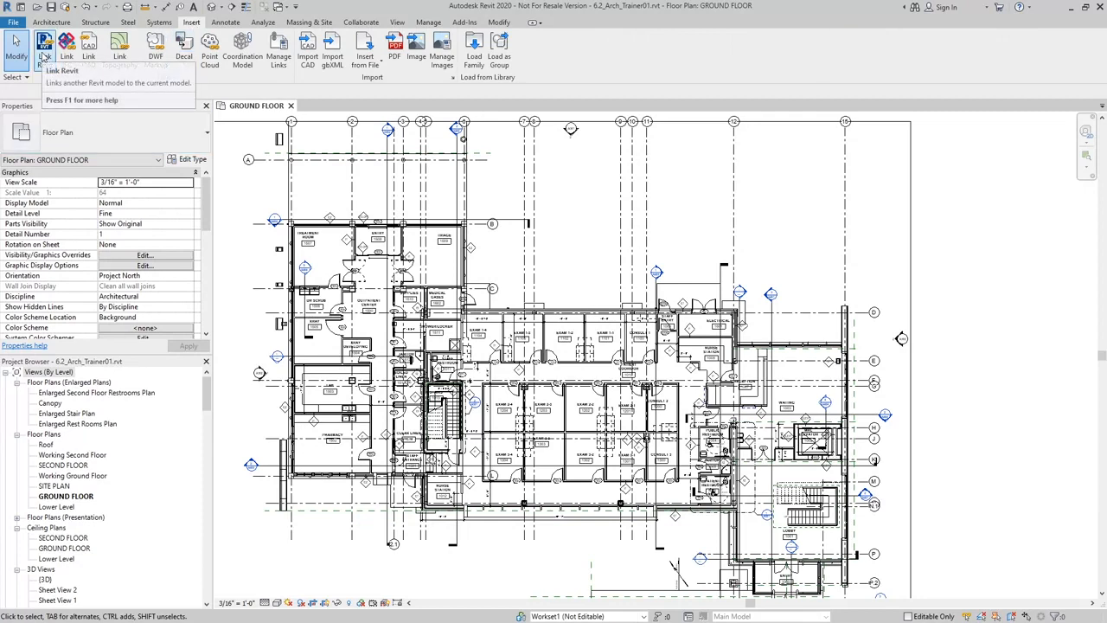
left_click(67, 42)
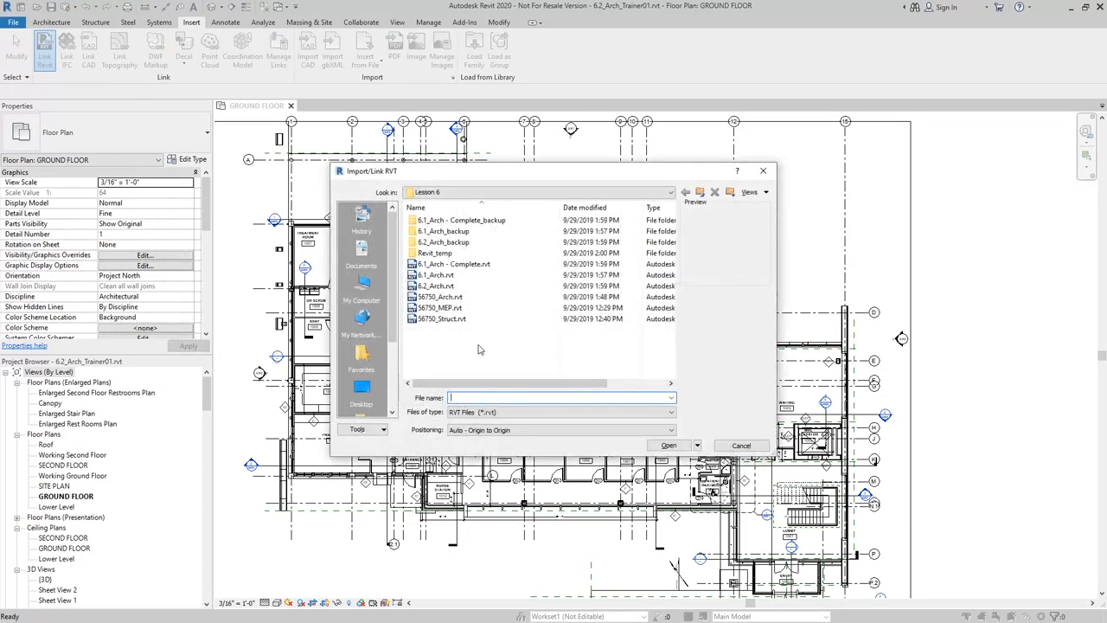
left_click(439, 308)
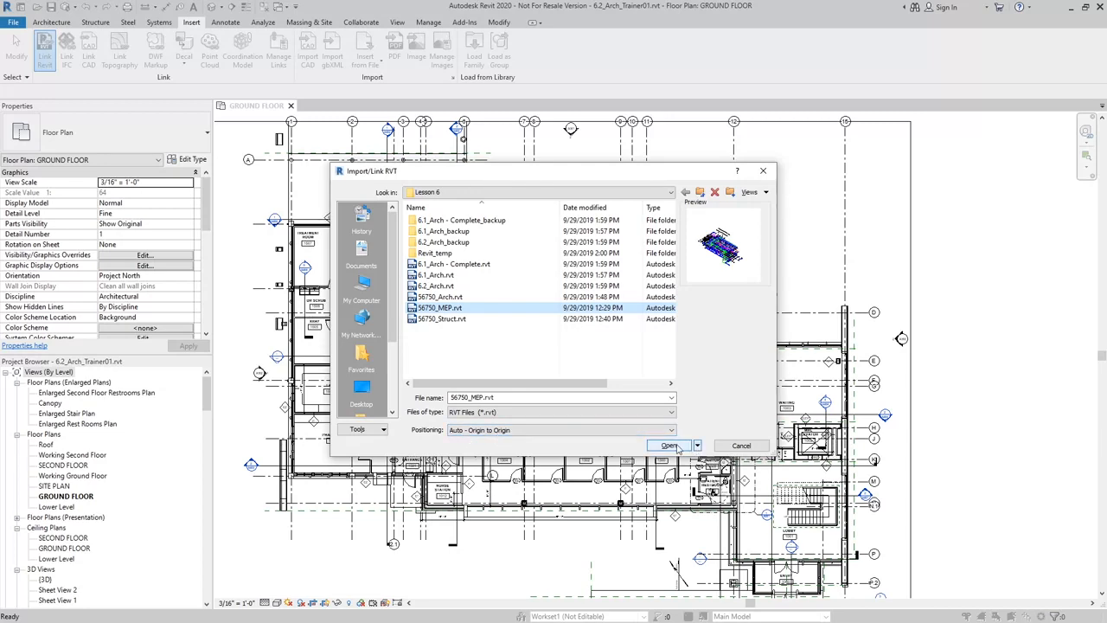
left_click(670, 445)
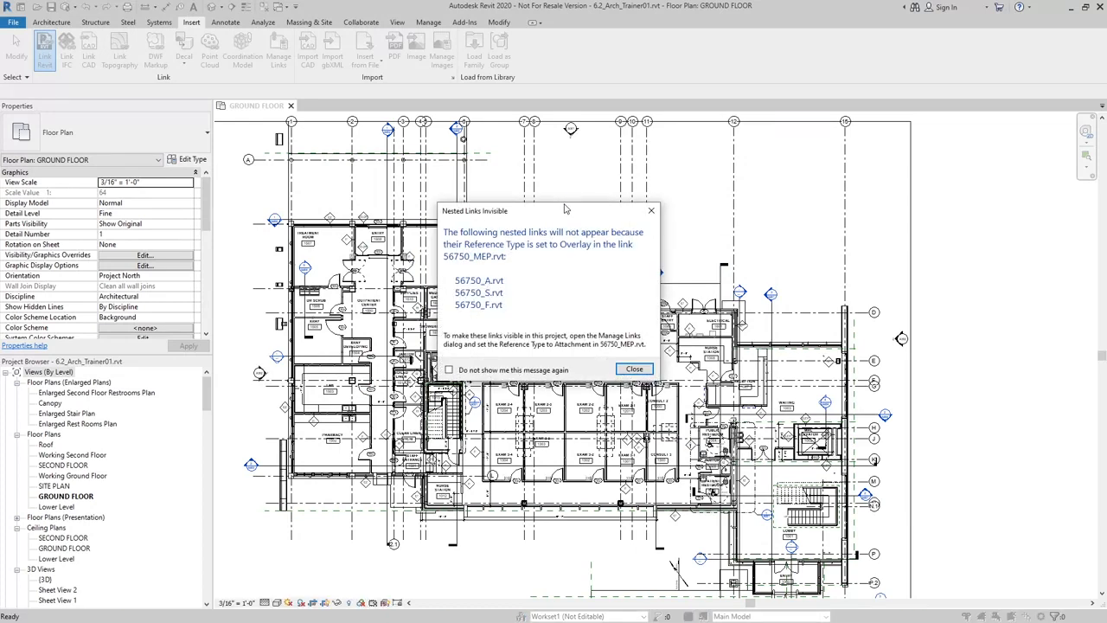
left_click(634, 369)
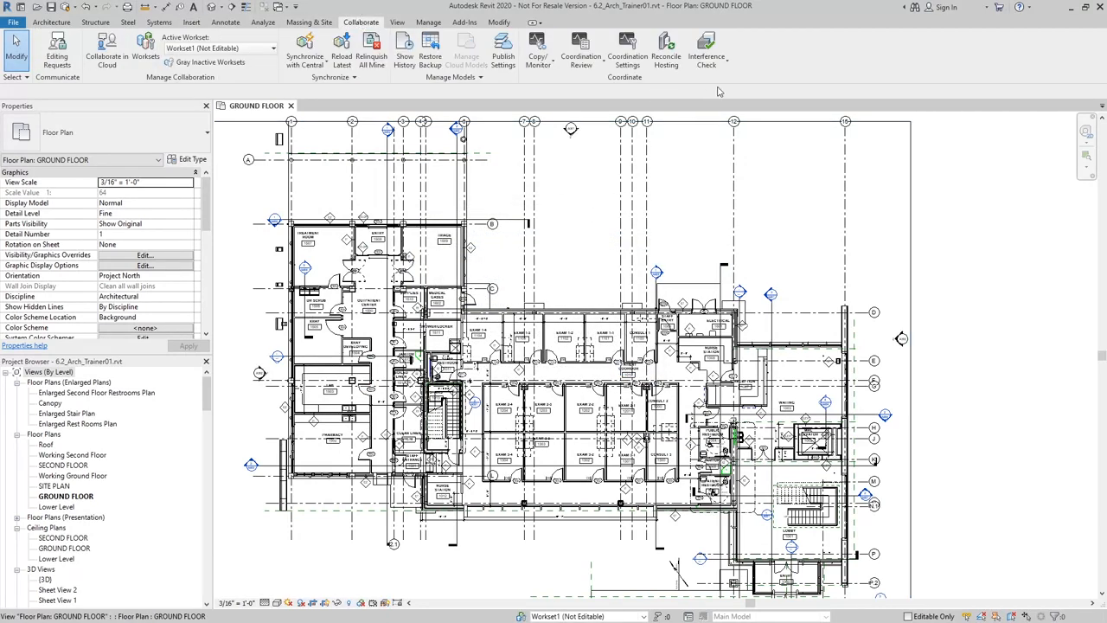
Run an Interference Check of 56750_MEP.rvt Pipes and Ducts against project Walls and Floors
left_click(708, 49)
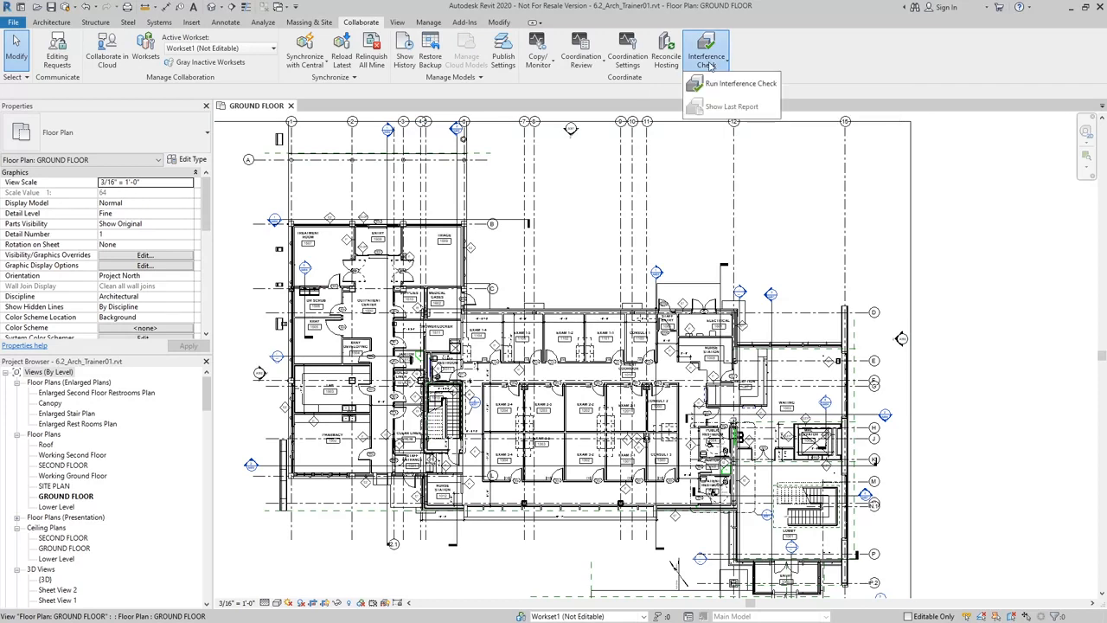
mouse_move(736, 84)
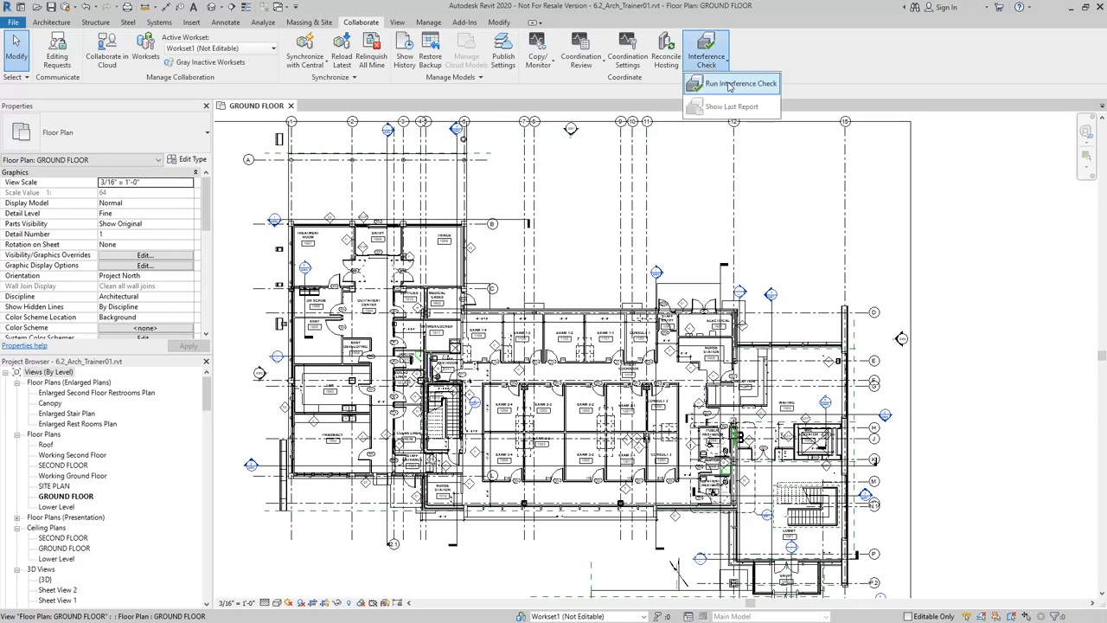
left_click(736, 83)
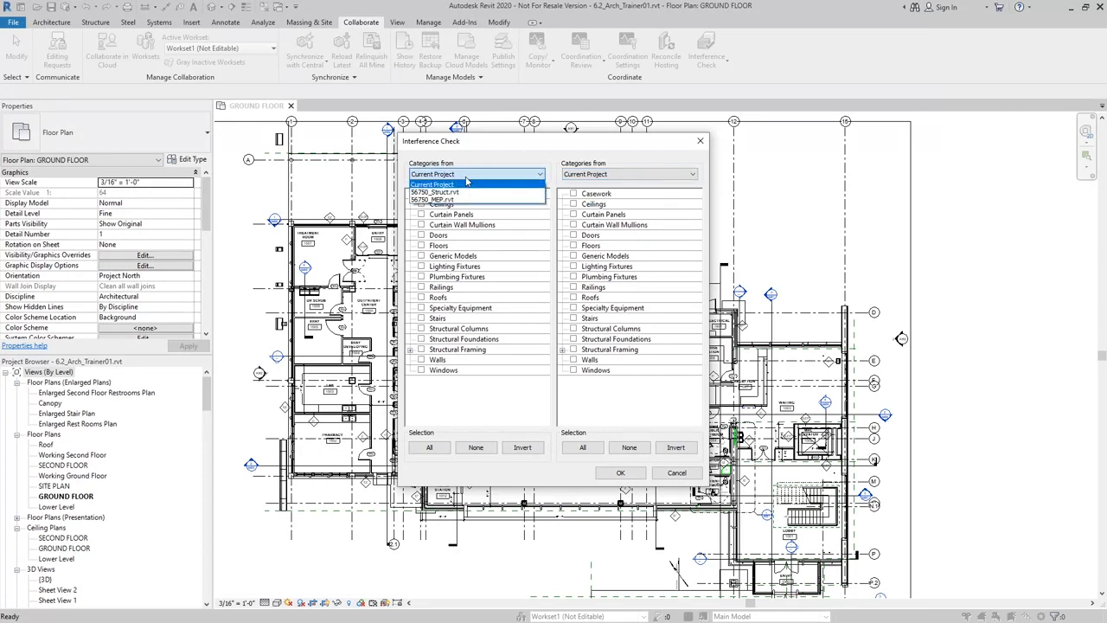
left_click(442, 191)
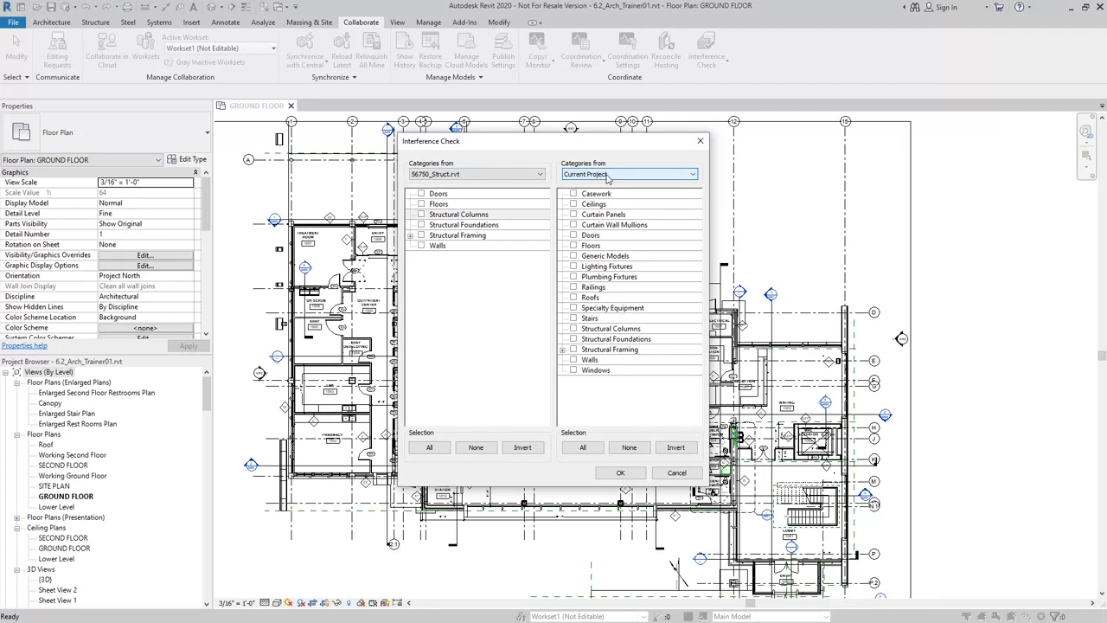
left_click(475, 174)
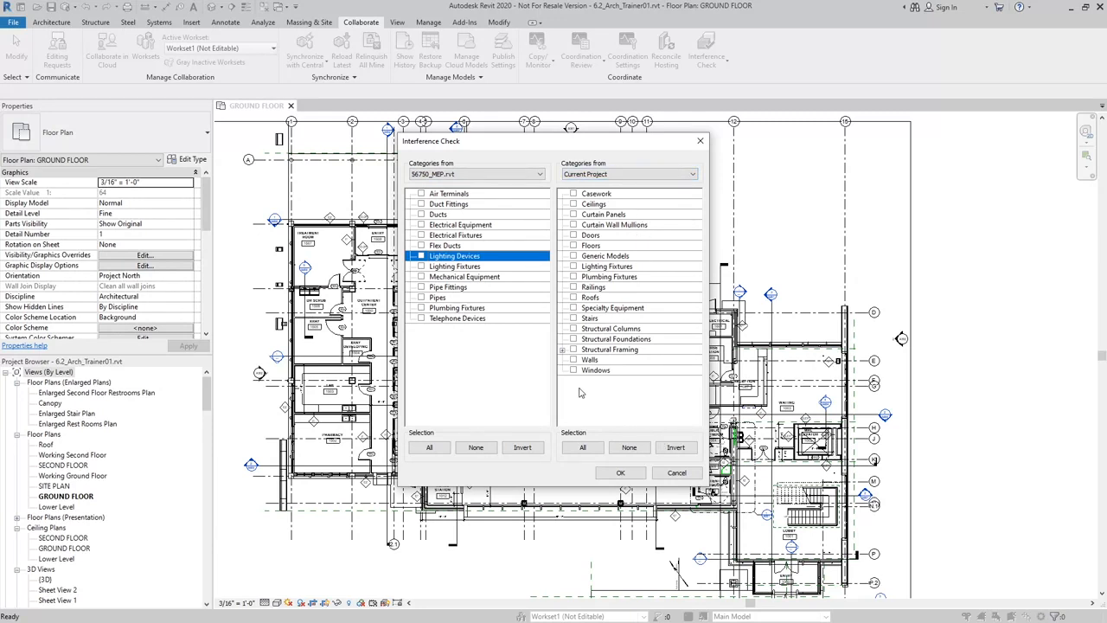
left_click(573, 359)
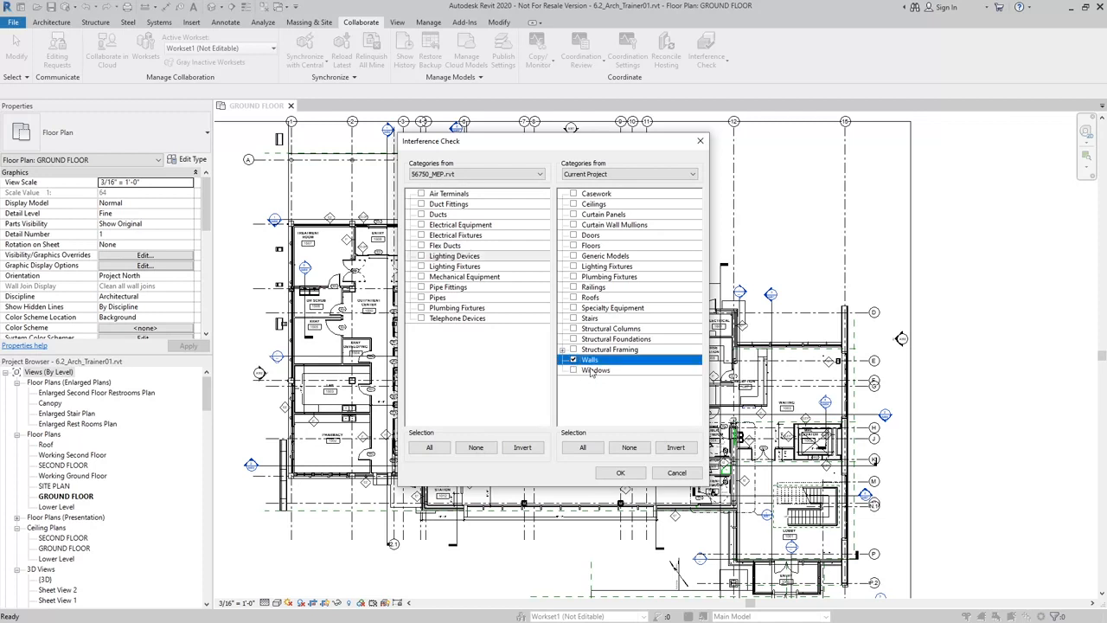
left_click(592, 245)
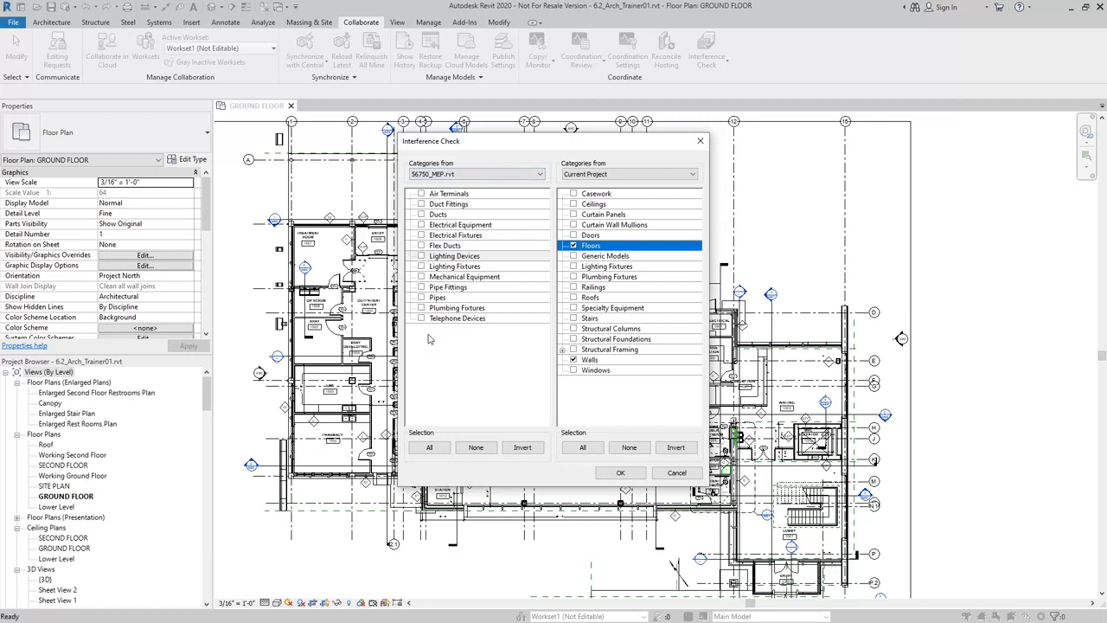
left_click(421, 297)
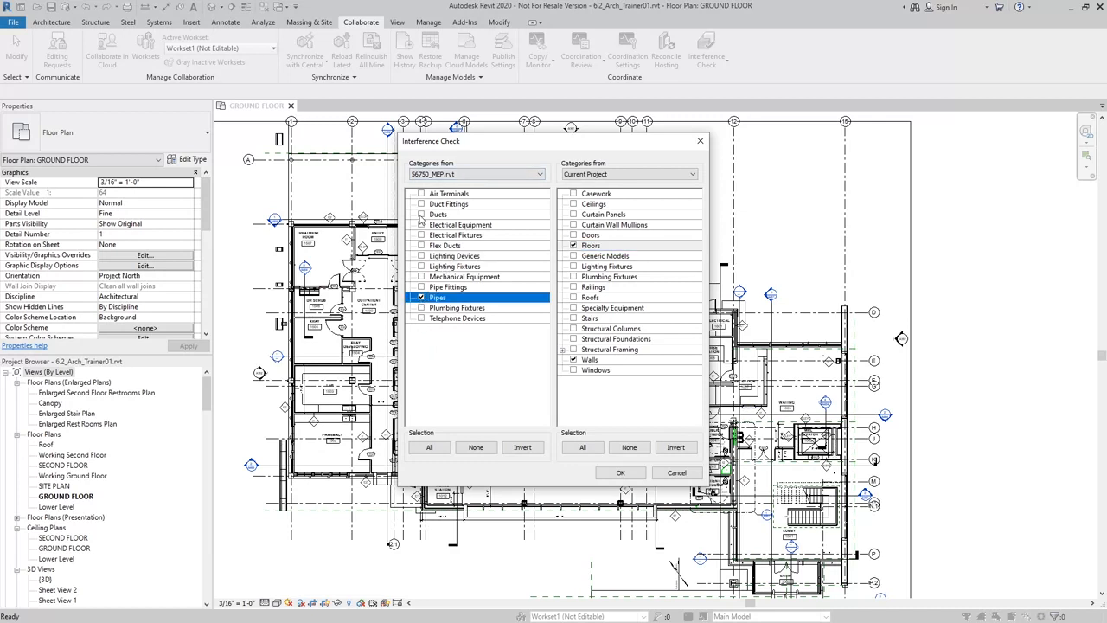
left_click(421, 215)
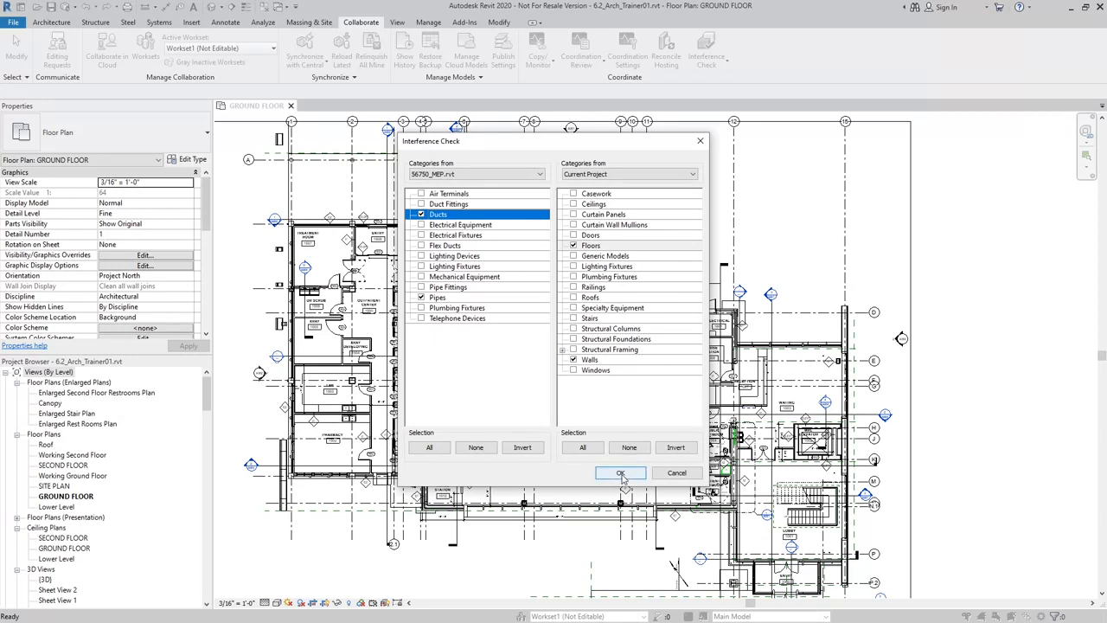
left_click(620, 474)
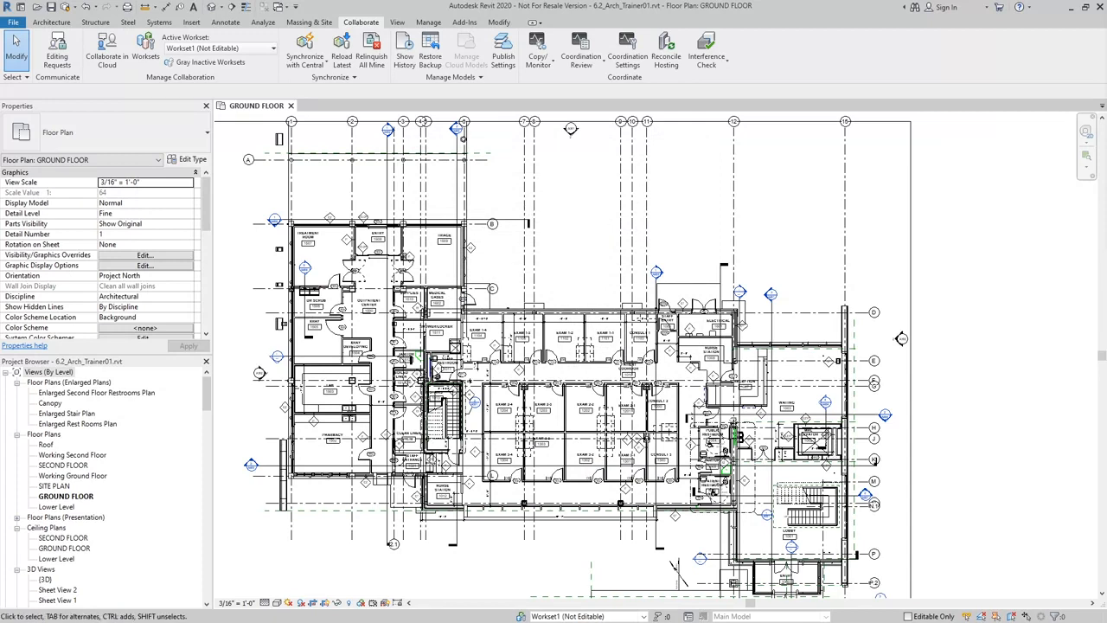
Expand two duct-floor clashes in the Interference Report and show a clashing duct in the plan
left_click(706, 47)
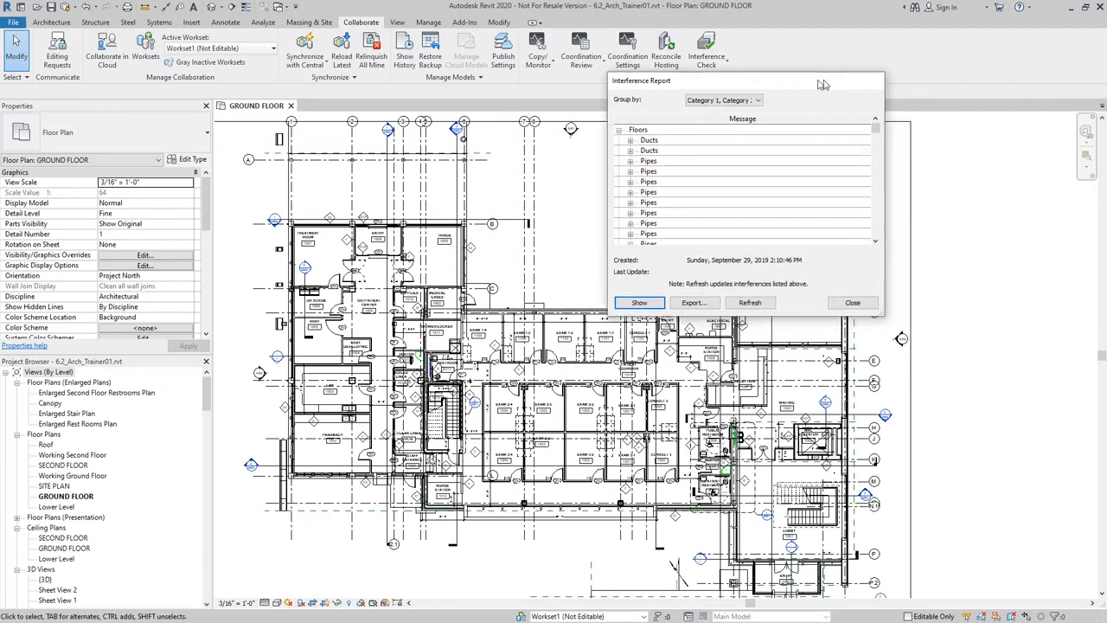
left_click(627, 139)
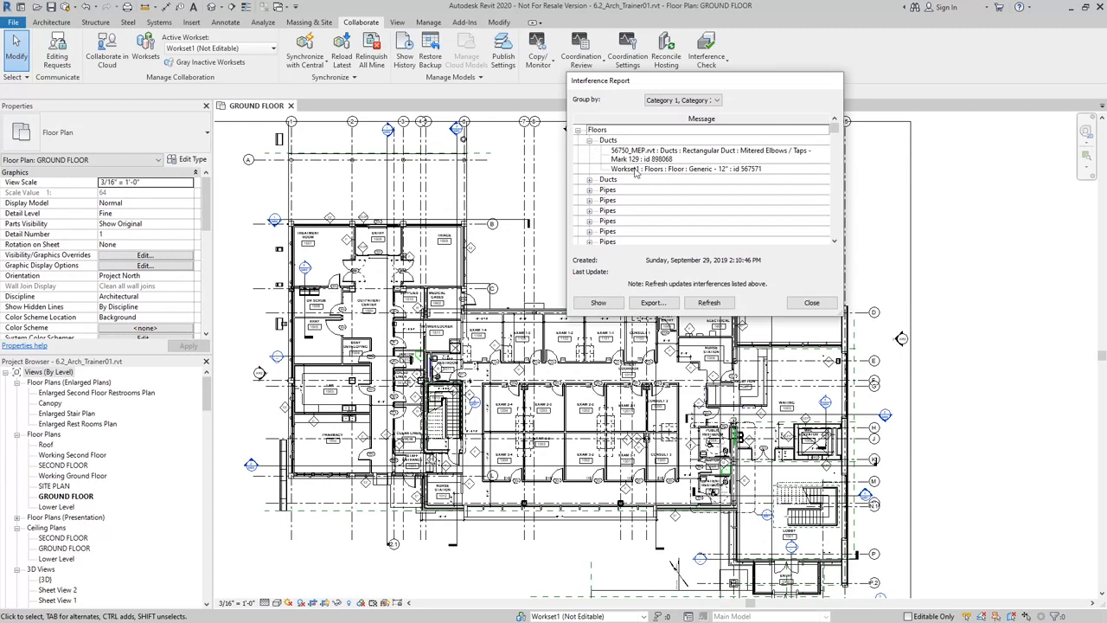
left_click(688, 155)
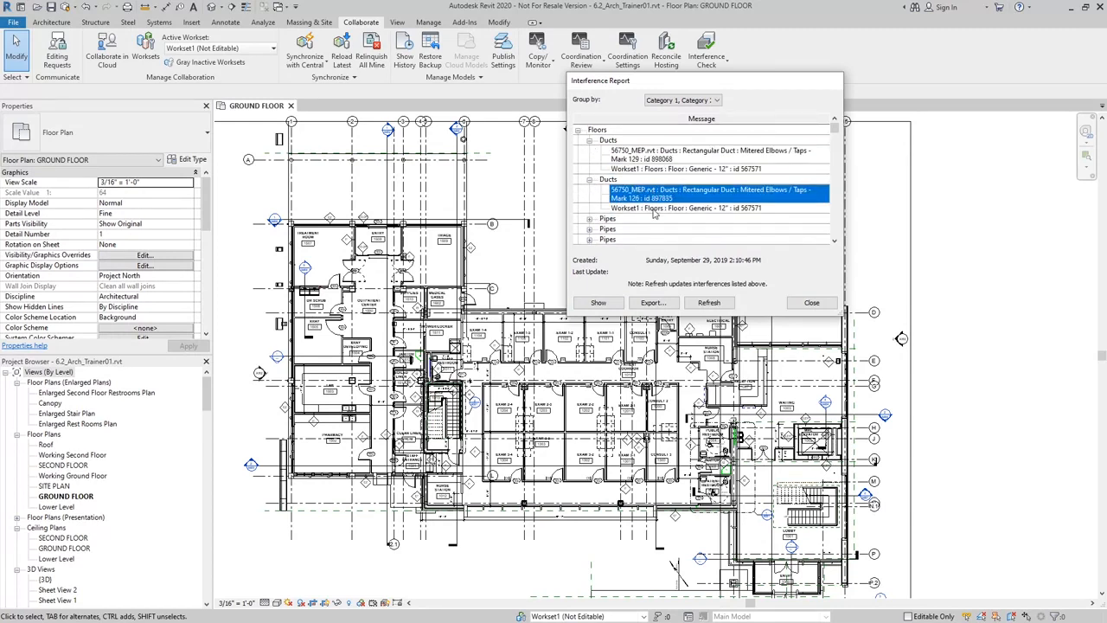
left_click(684, 154)
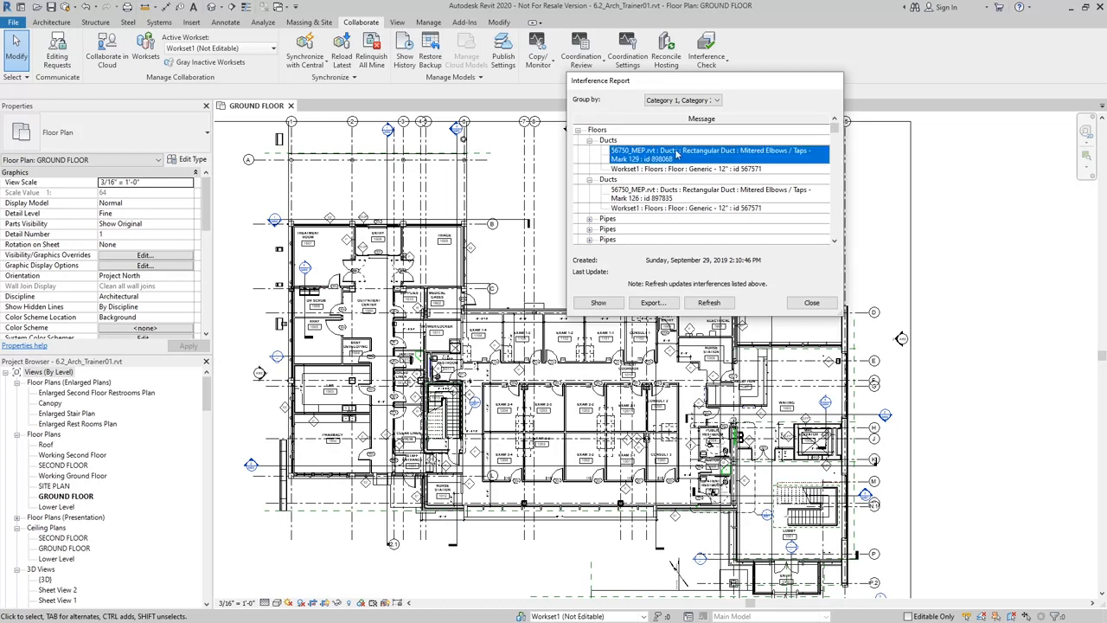
left_click(598, 303)
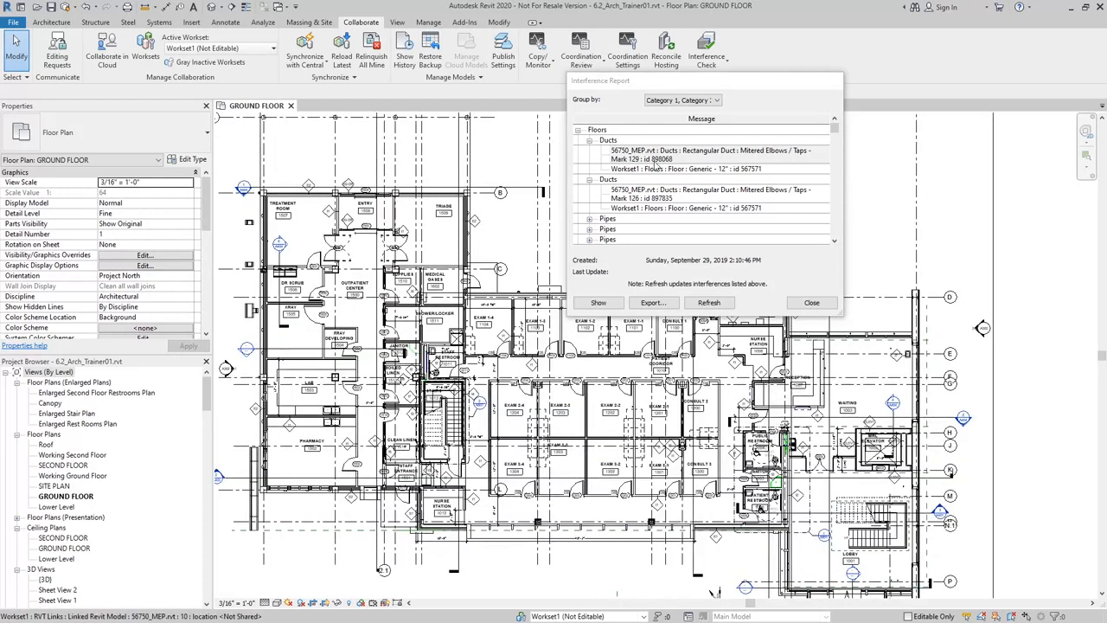
mouse_move(682, 163)
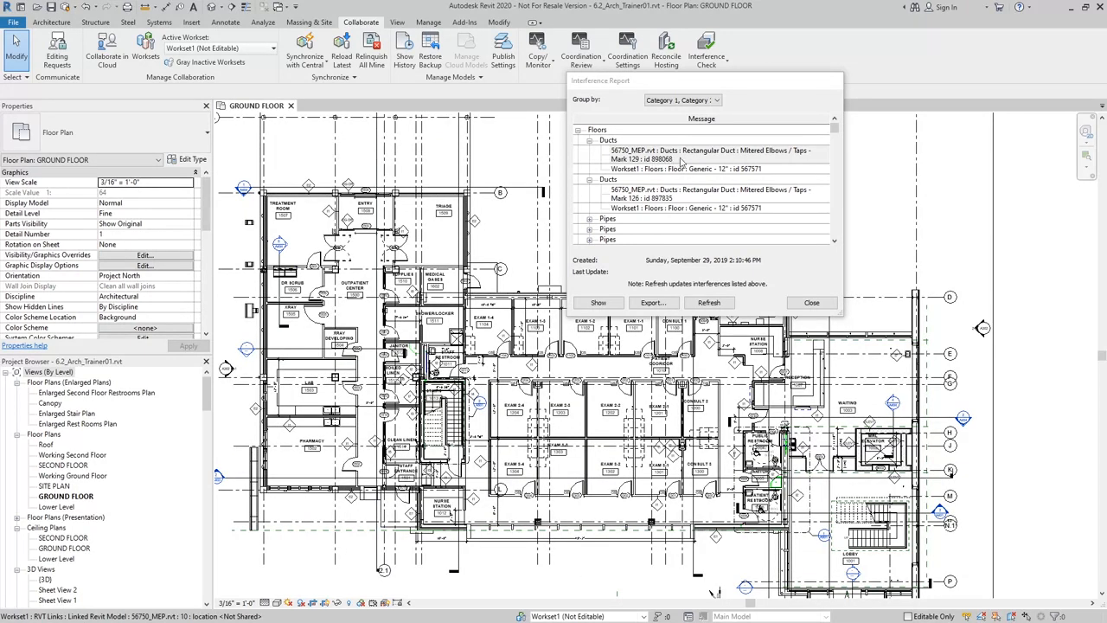
left_click(701, 193)
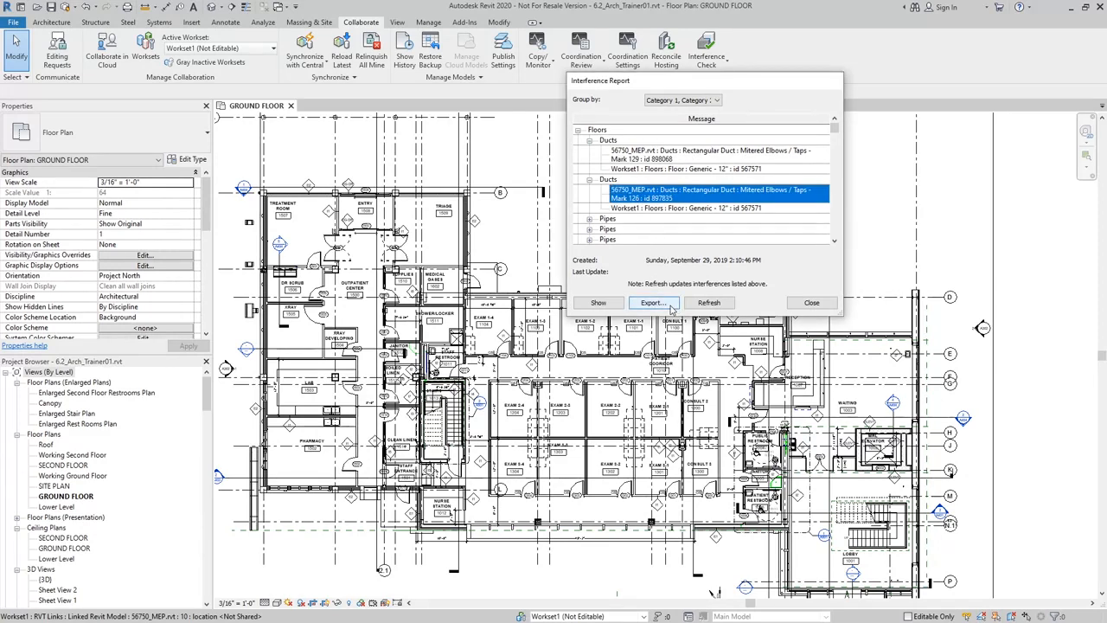
Begin exporting the interference report, then cancel without saving it to a file
left_click(653, 303)
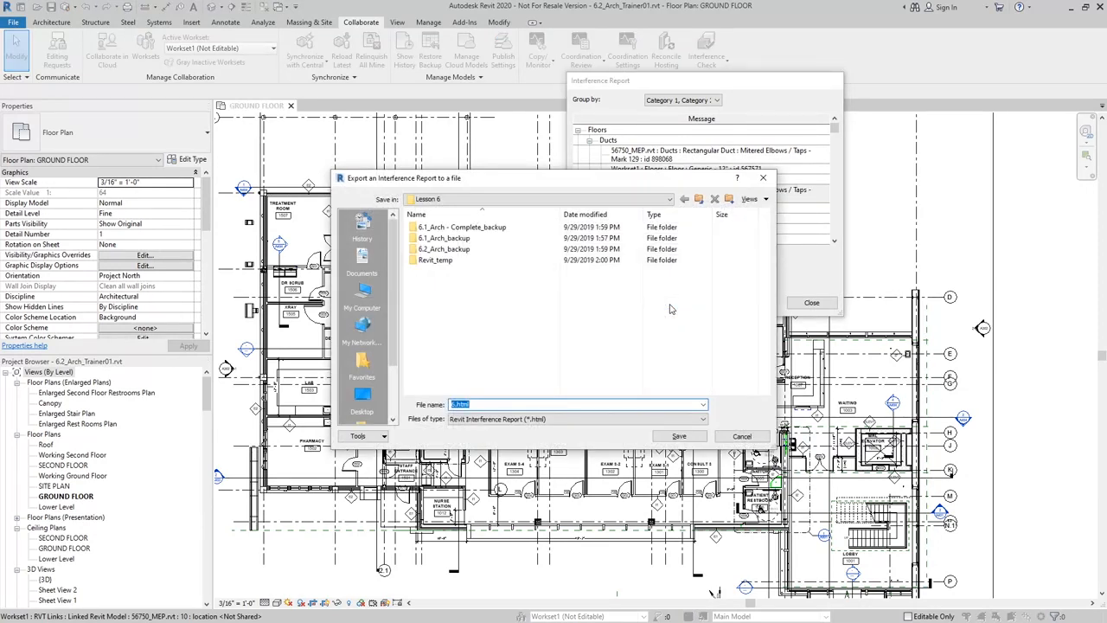
mouse_move(742, 436)
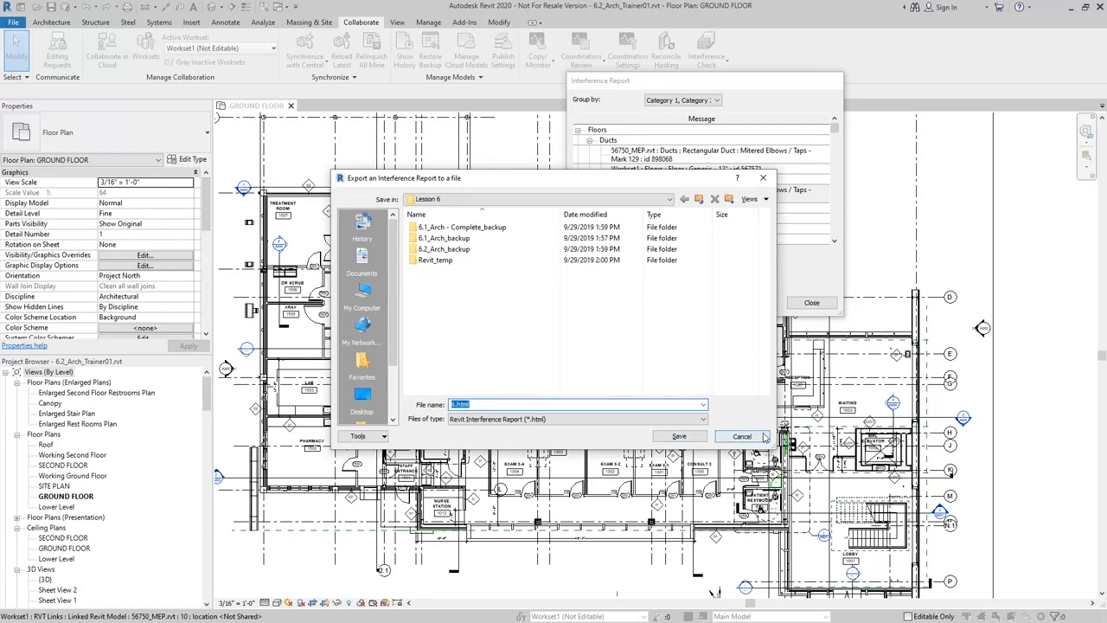
left_click(742, 436)
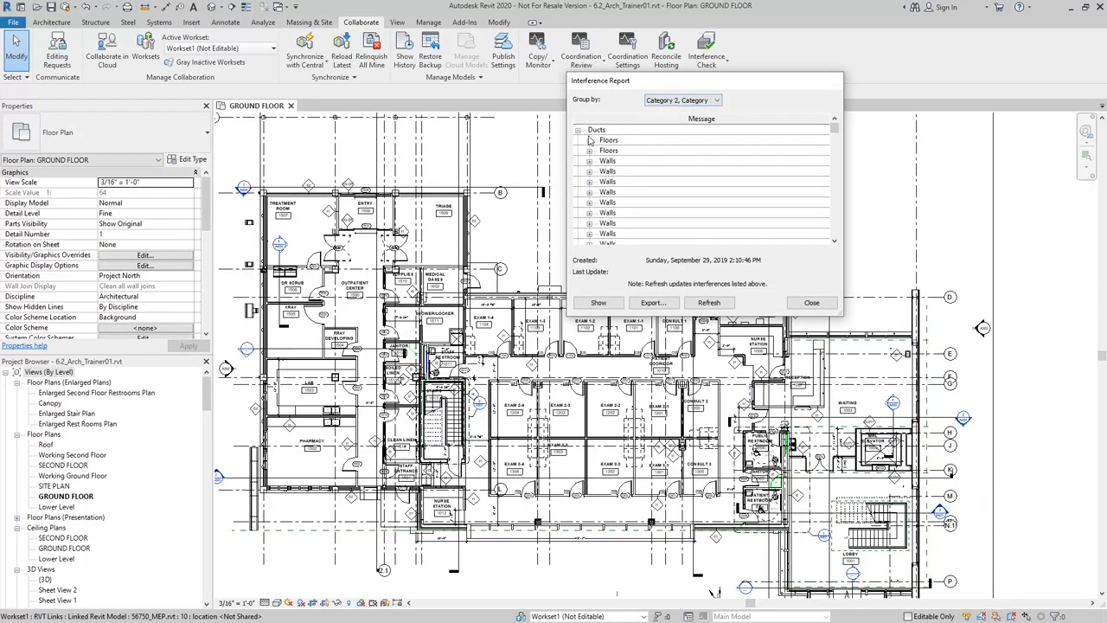
Collapse duct clashes, expand the first pipe-against-floor clash, and group by Category 1, Category 2
left_click(582, 130)
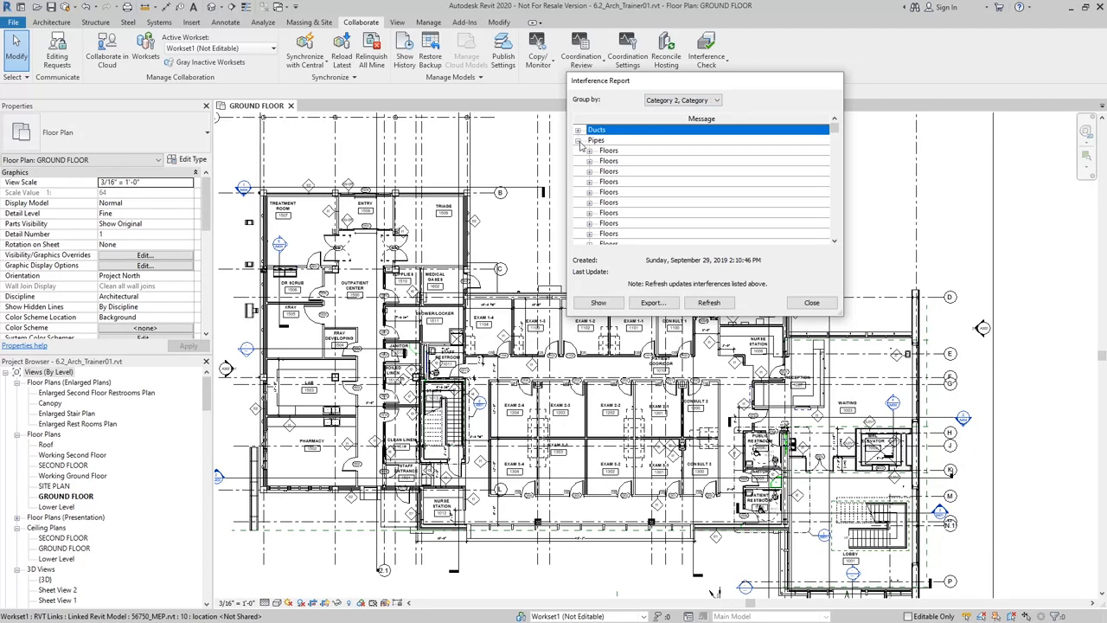
left_click(589, 150)
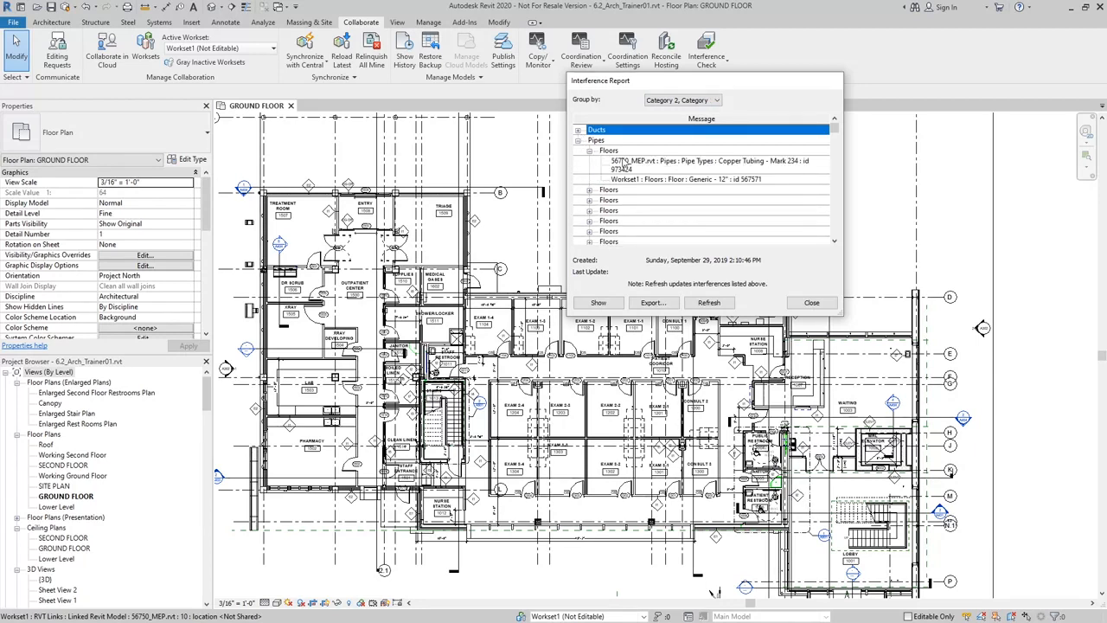
left_click(609, 190)
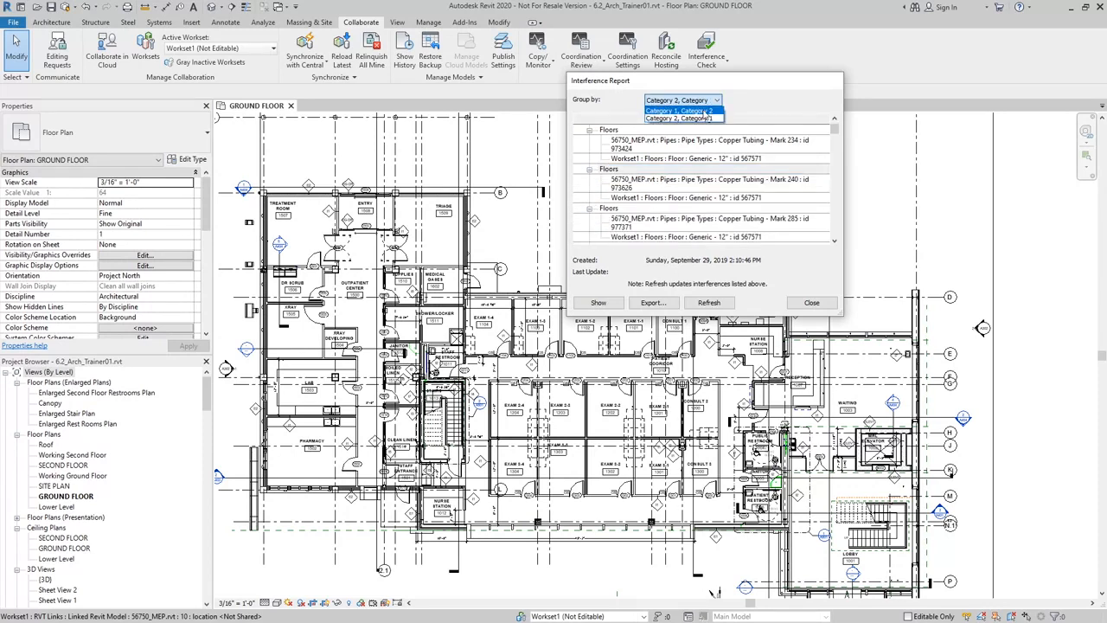
left_click(684, 111)
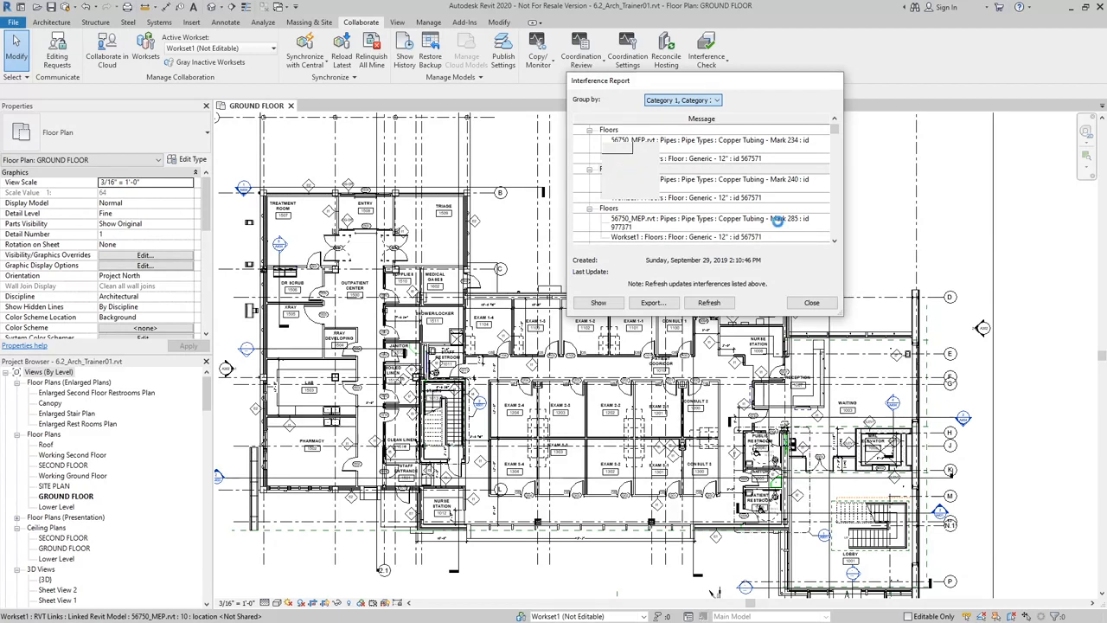